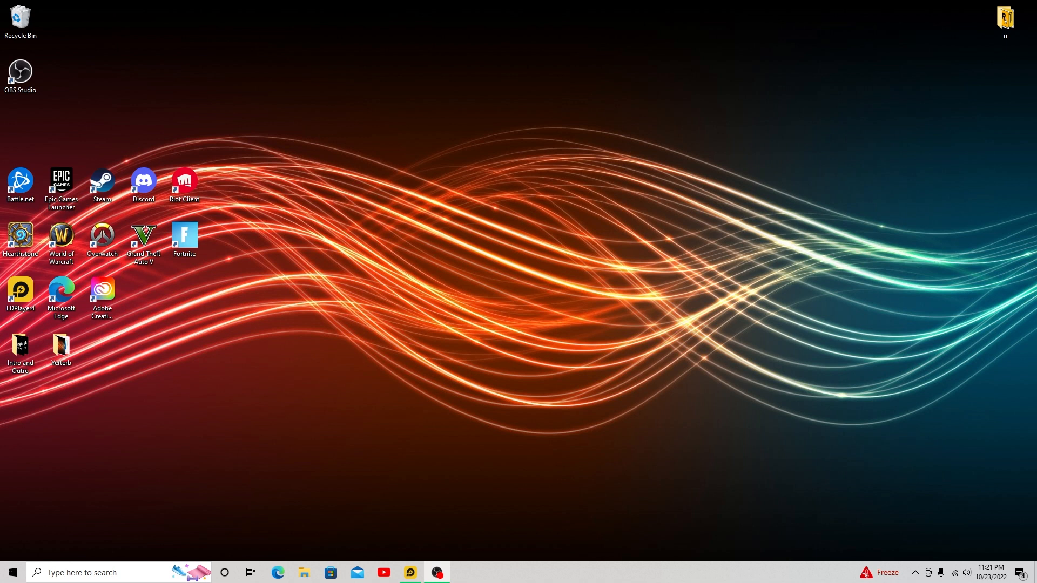
{"action": "mouse_move", "coordinate": [224, 529]}
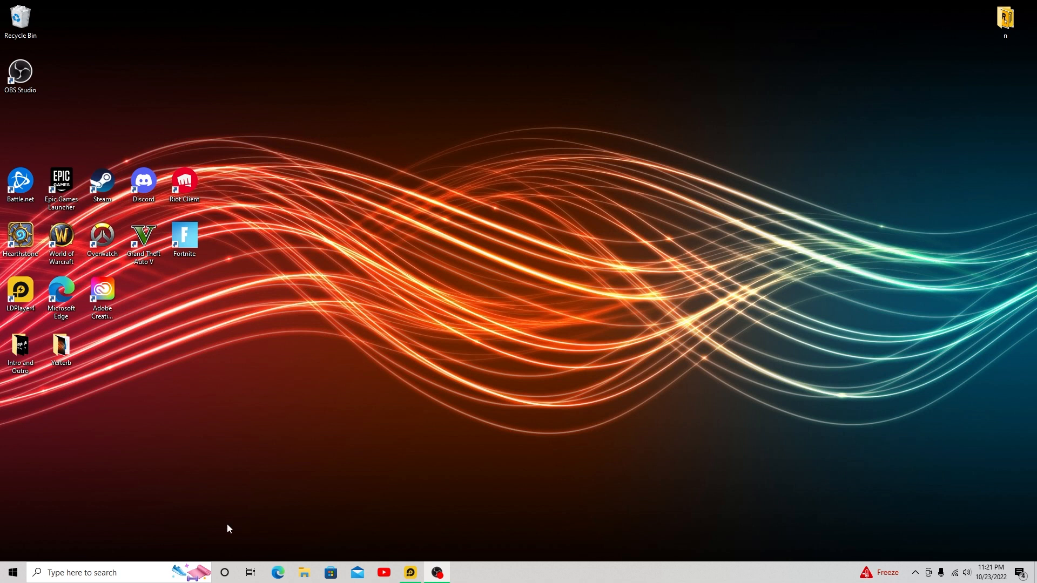
{"action": "mouse_move", "coordinate": [278, 577]}
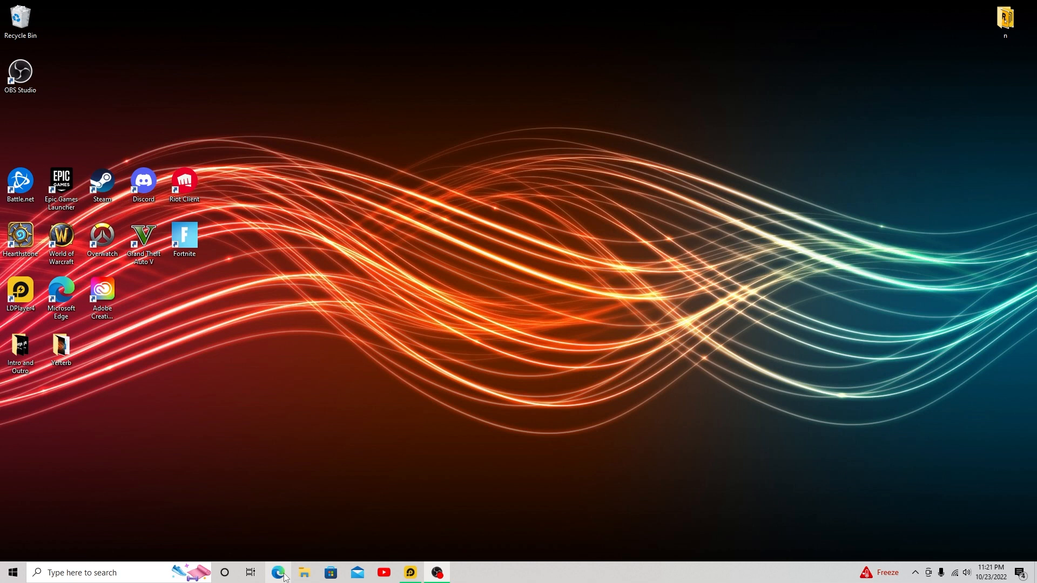
- Search the web for 'fribbels' in Microsoft Edge
{"action": "left_click", "coordinate": [283, 572]}
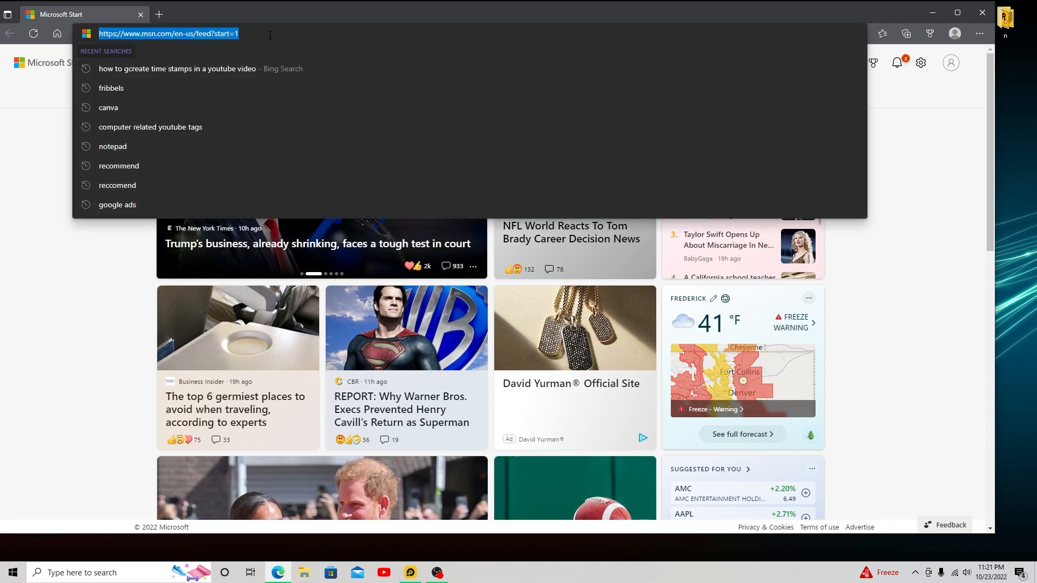
{"action": "type", "text": "fribbels&cvid=a7c416bd1d8145b39797e964c11f4c64&aqs=edge.0.69i59j0l7j69i60.3011j0j4&FORM"}
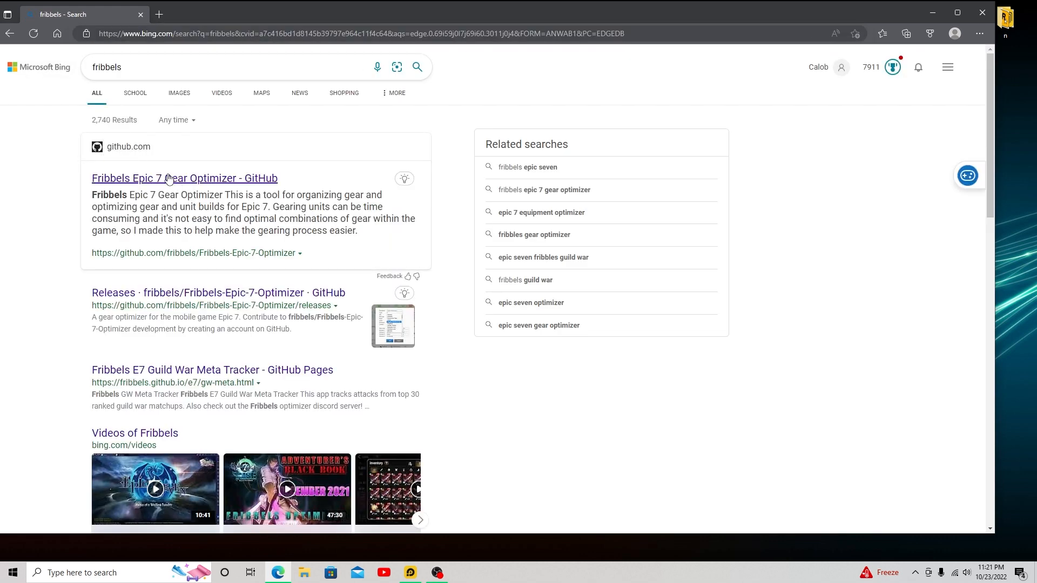
- Open the Fribbels Epic 7 Gear Optimizer repository and jump to its Getting Started instructions
{"action": "left_click", "coordinate": [183, 178]}
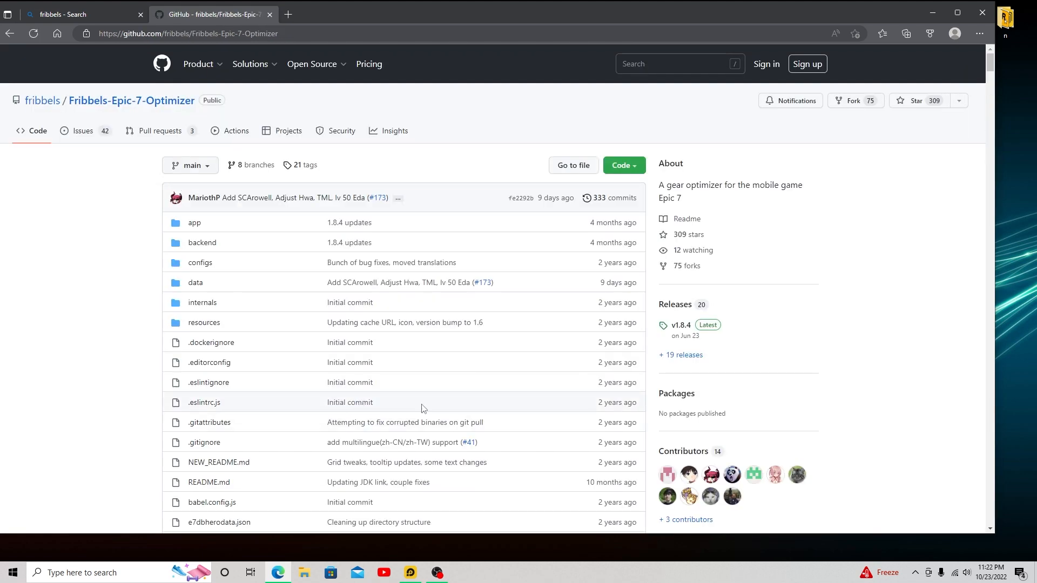
{"action": "scroll", "scroll_direction": "down", "scroll_amount": 3}
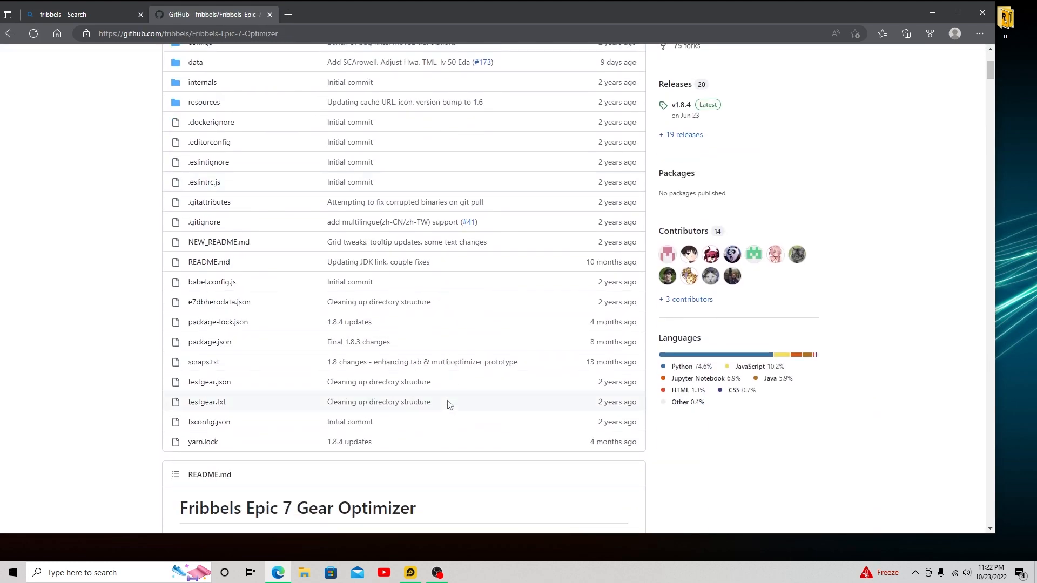
{"action": "mouse_move", "coordinate": [888, 225]}
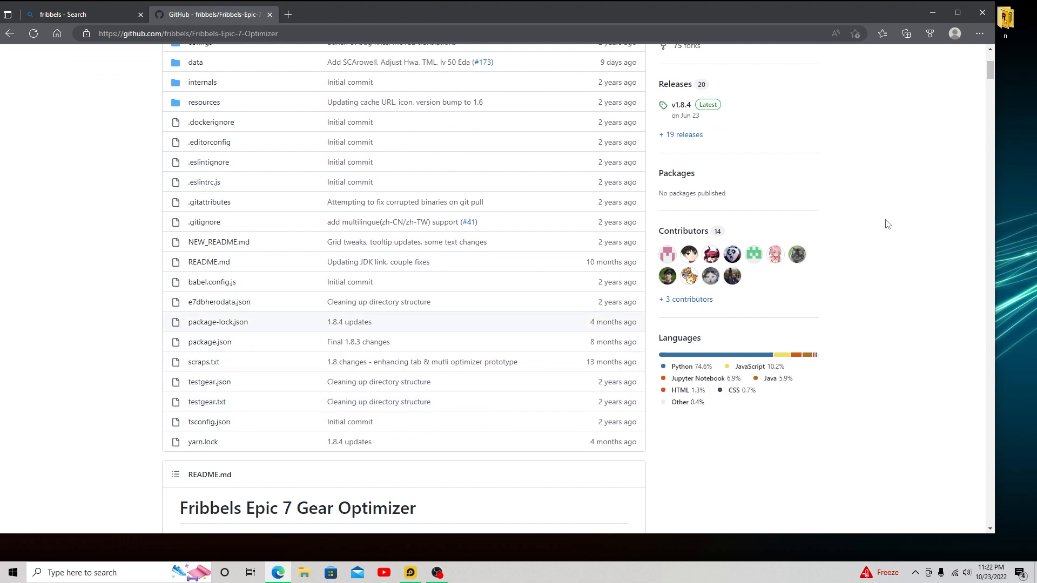
{"action": "mouse_move", "coordinate": [875, 172]}
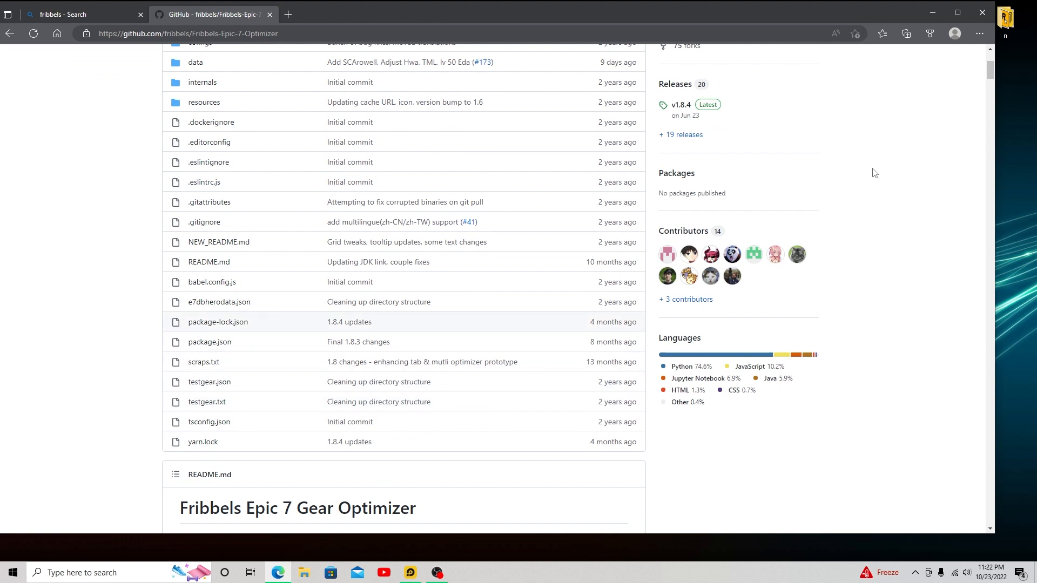
{"action": "scroll", "scroll_direction": "down", "scroll_amount": 3}
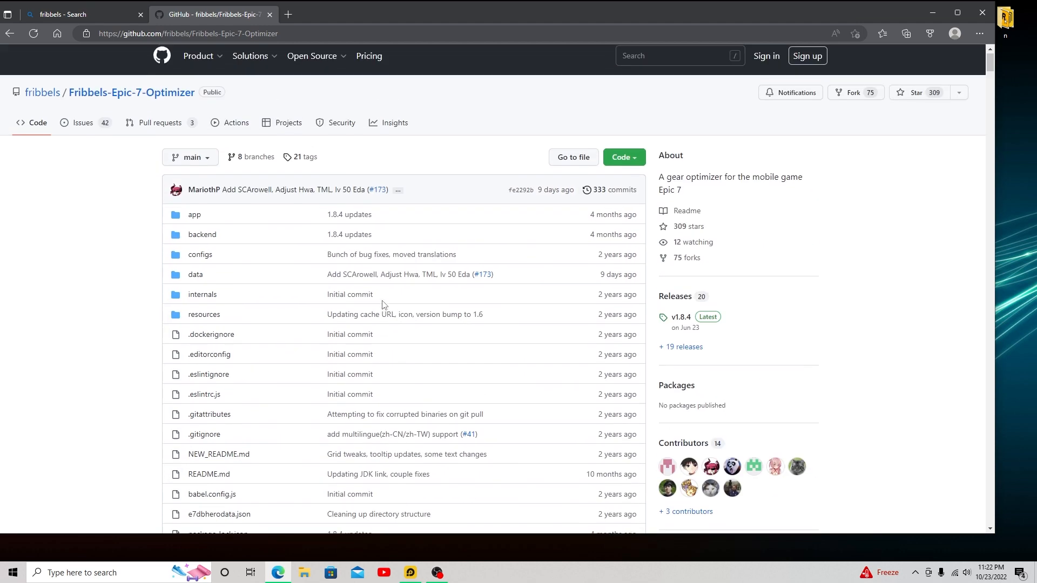
{"action": "scroll", "scroll_direction": "down", "scroll_amount": 3}
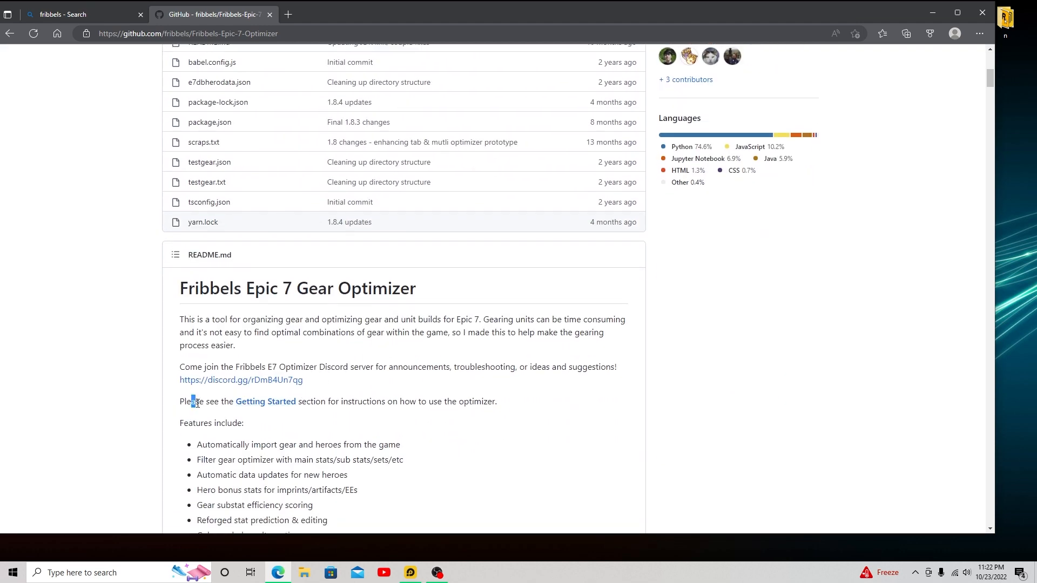
{"action": "left_click", "coordinate": [266, 401]}
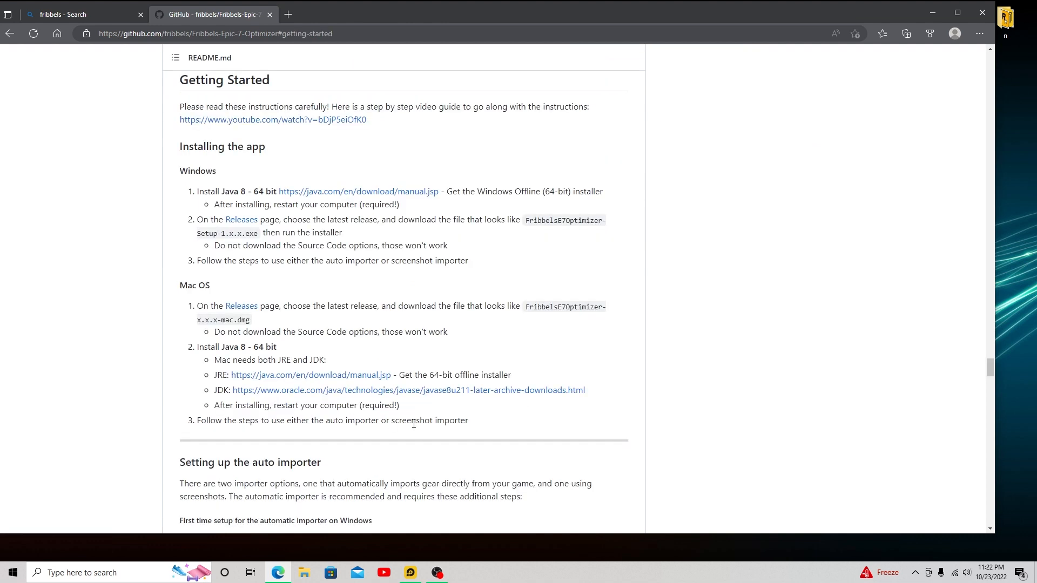
{"action": "scroll", "scroll_direction": "up", "scroll_amount": 3}
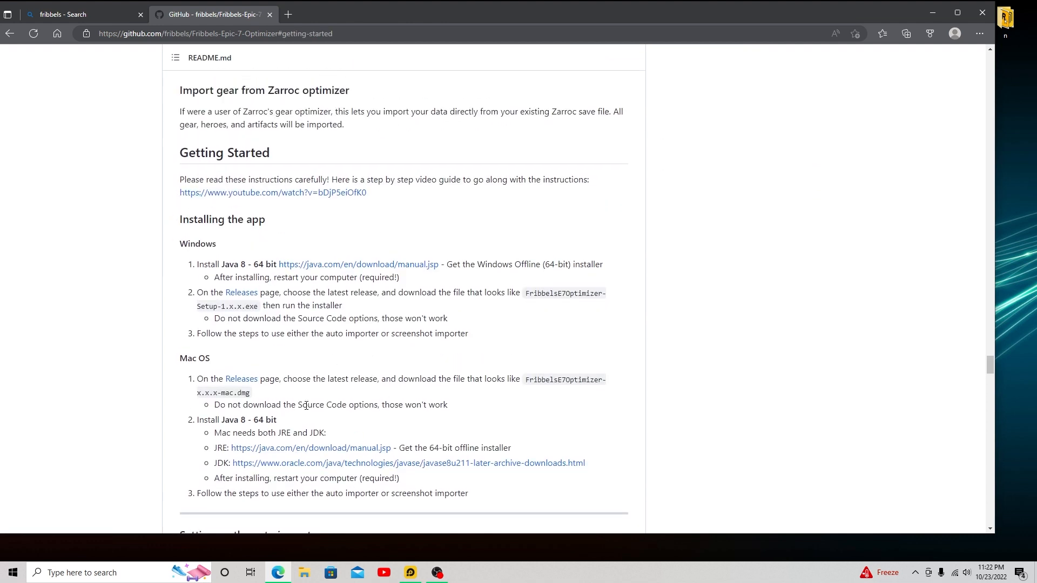
{"action": "mouse_move", "coordinate": [214, 424]}
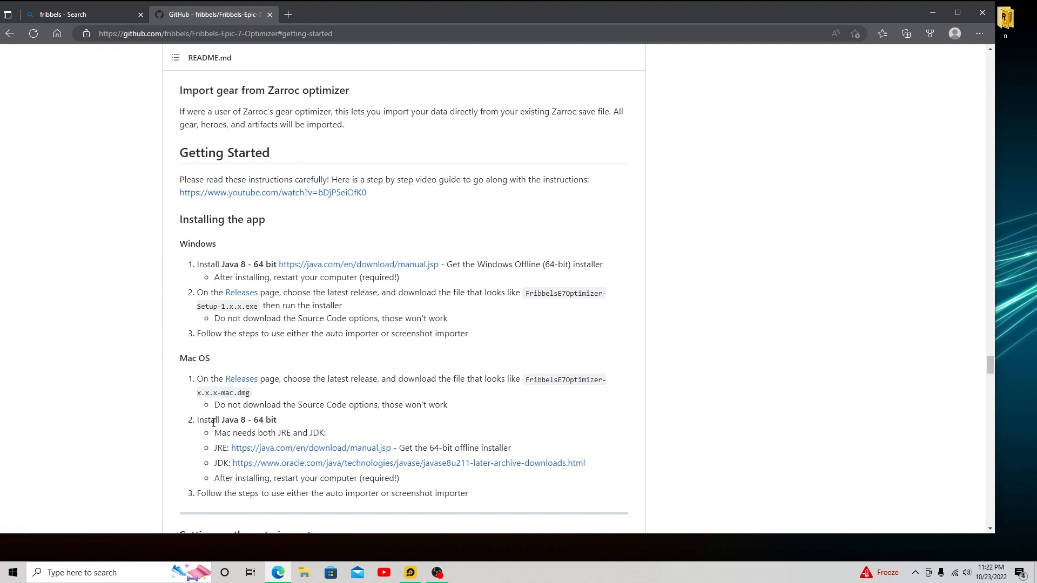
{"action": "scroll", "scroll_direction": "up", "scroll_amount": 3}
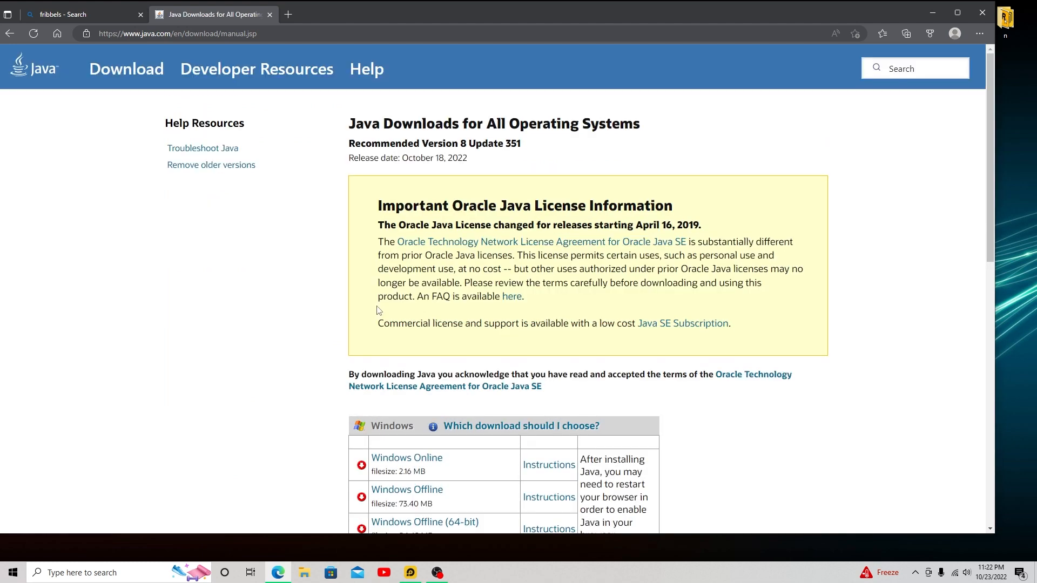
- Download the Windows Offline 64-bit Java installer from java.com
{"action": "scroll", "scroll_direction": "down", "scroll_amount": 3}
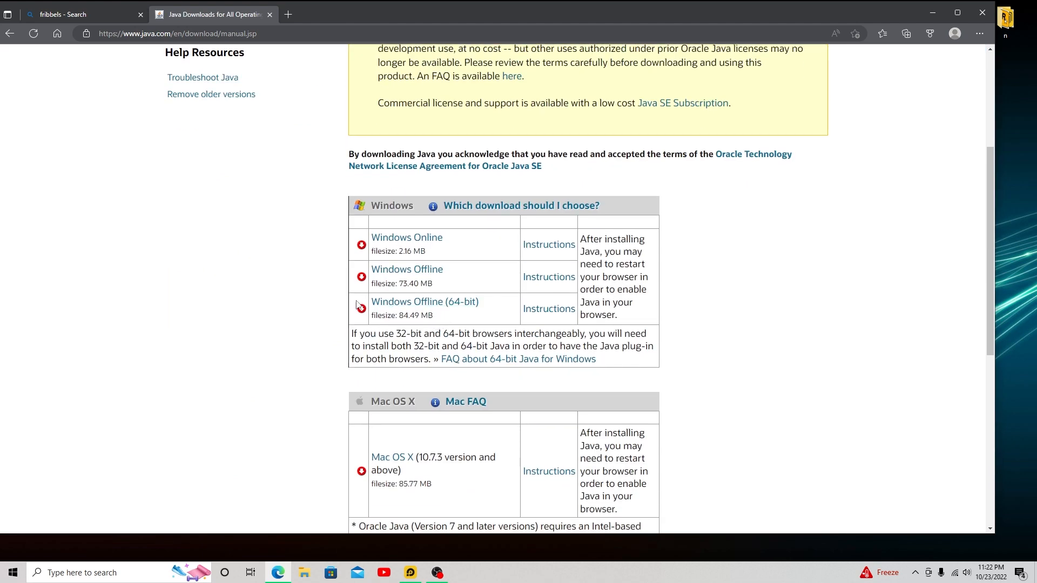
{"action": "mouse_move", "coordinate": [352, 326]}
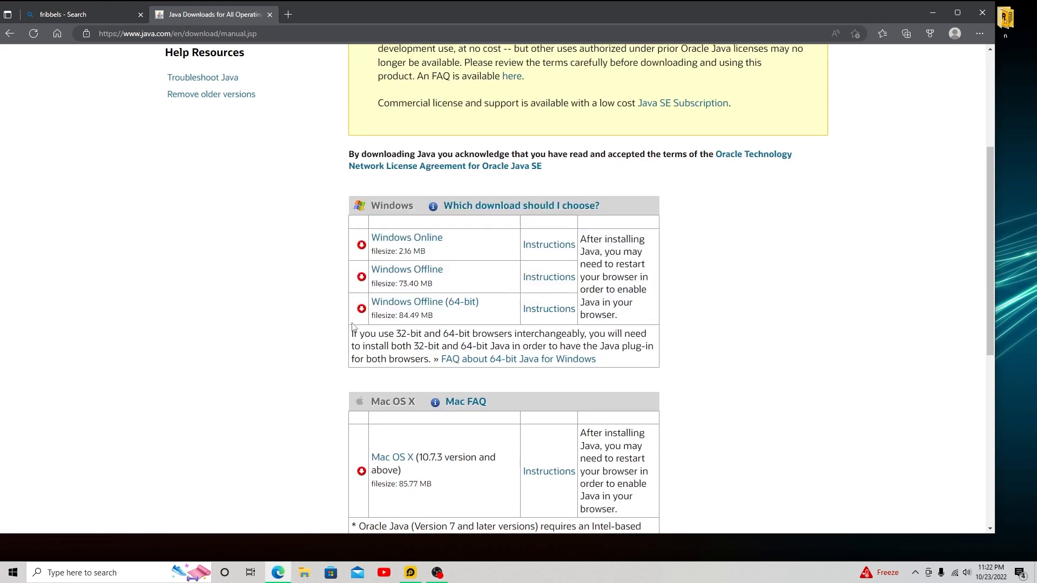
{"action": "mouse_move", "coordinate": [464, 311]}
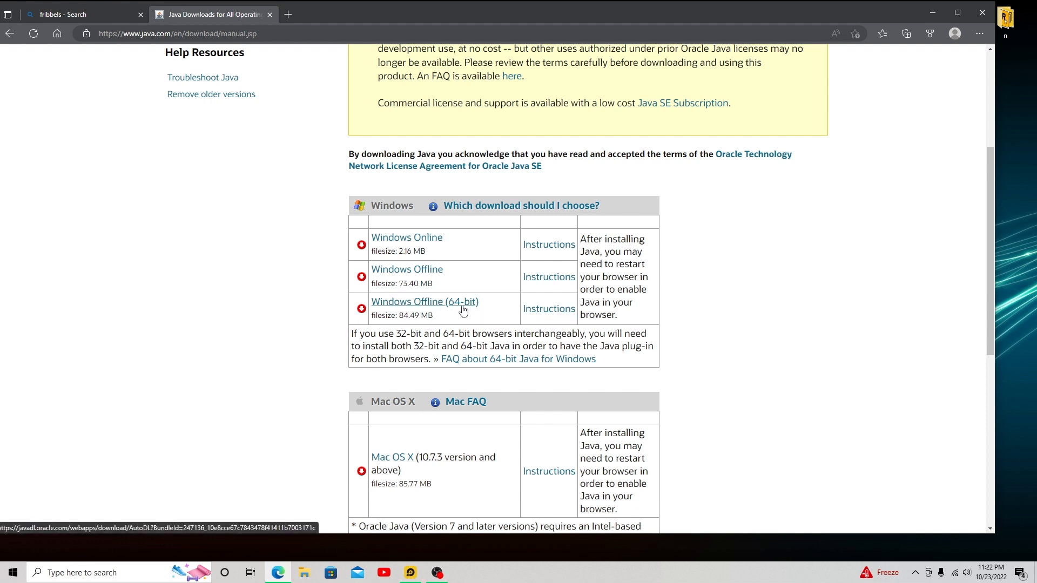
{"action": "left_click", "coordinate": [424, 302]}
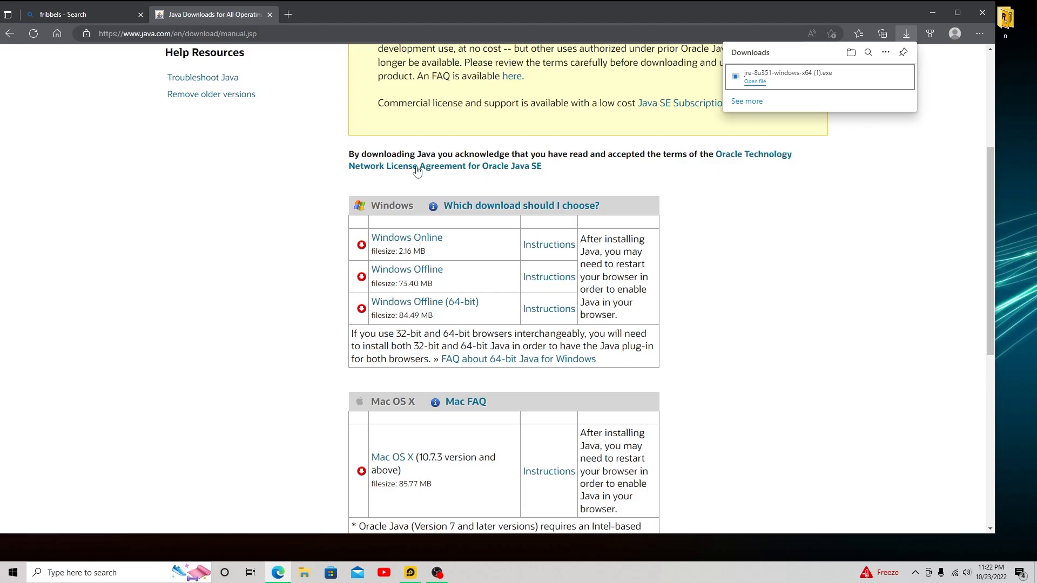
- Run the downloaded Java installer and start the install under the license terms
{"action": "left_click", "coordinate": [754, 82]}
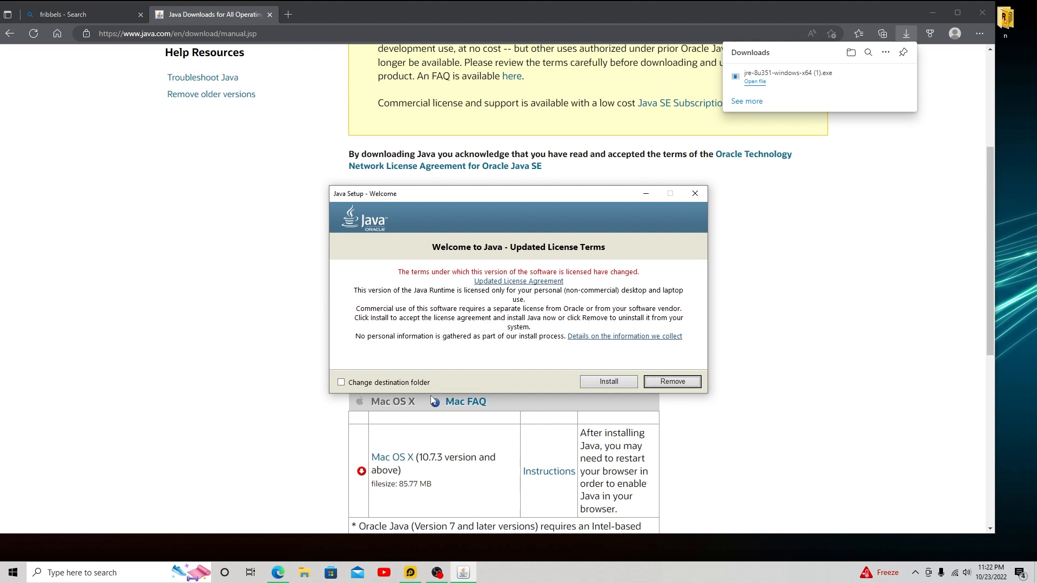
{"action": "left_click", "coordinate": [609, 382]}
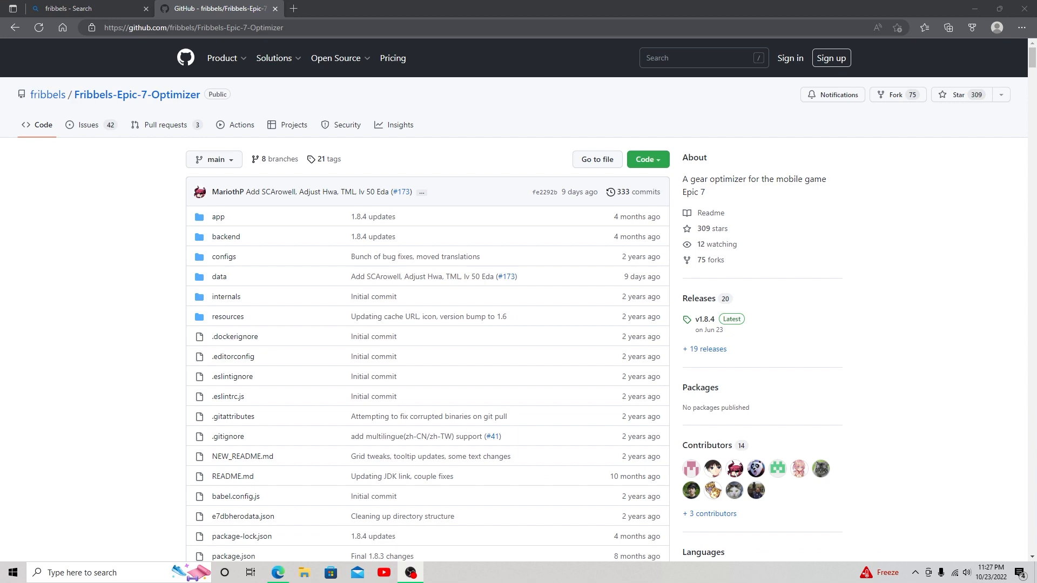
- Return to the README's Getting Started Windows installation steps
{"action": "scroll", "scroll_direction": "down", "scroll_amount": 3}
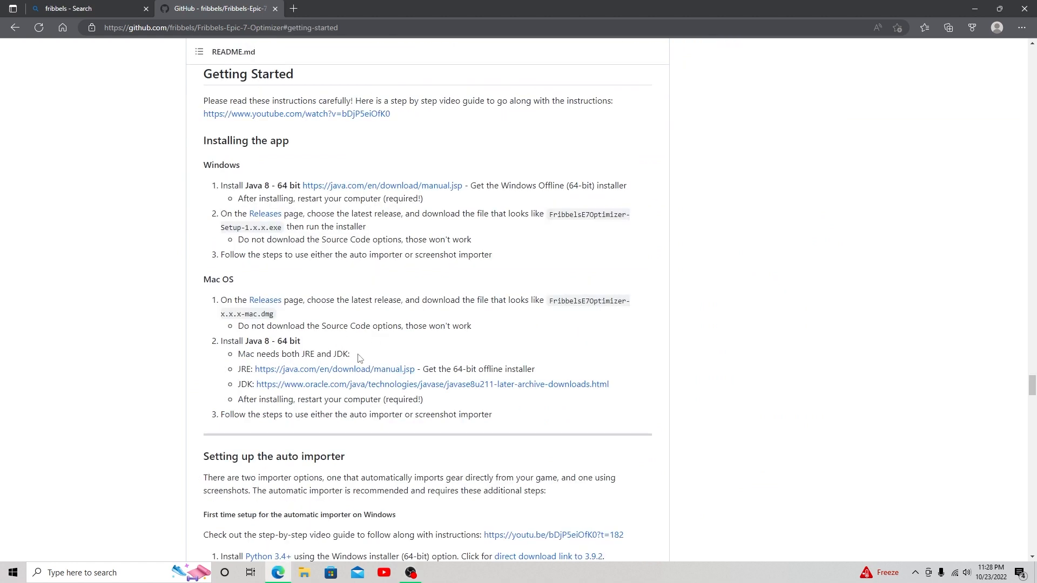
{"action": "left_click_drag", "start_coordinate": [281, 199], "coordinate": [423, 199]}
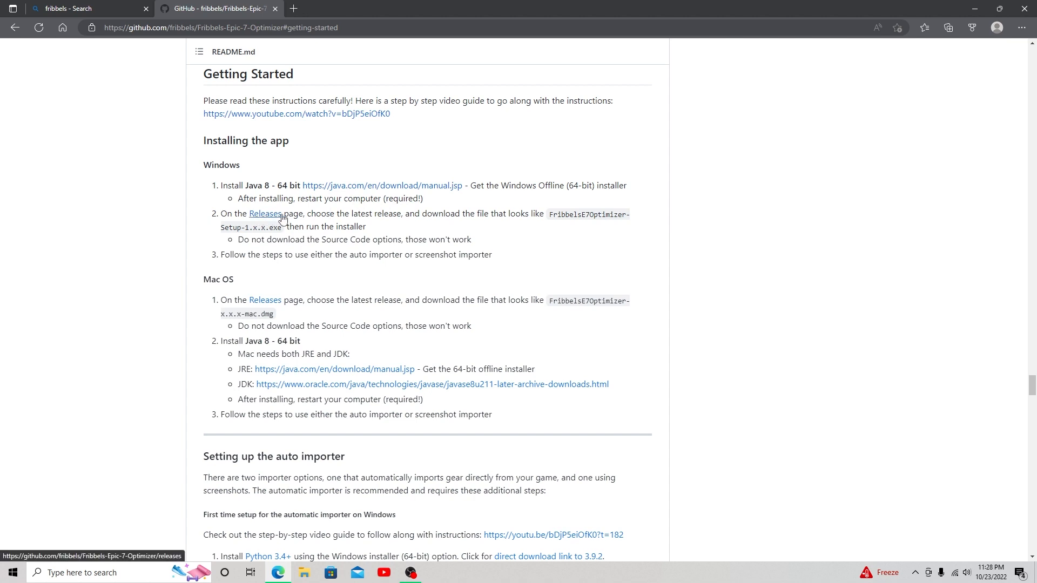
{"action": "mouse_move", "coordinate": [262, 220]}
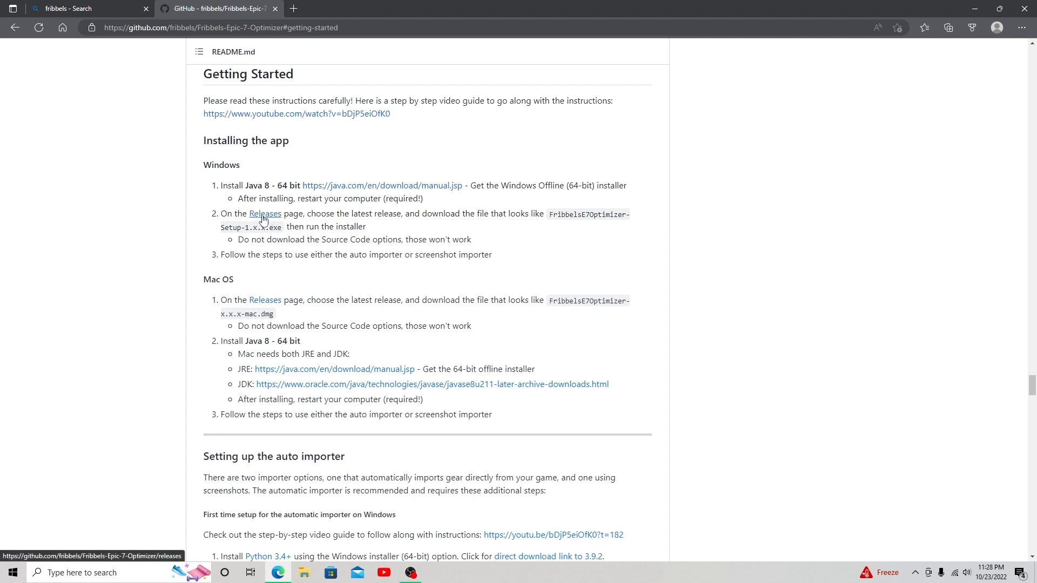
- Go to the v1.8.4 release assets listing FribbelsE7Optimizer-Setup-1.8.4.exe
{"action": "left_click", "coordinate": [266, 213]}
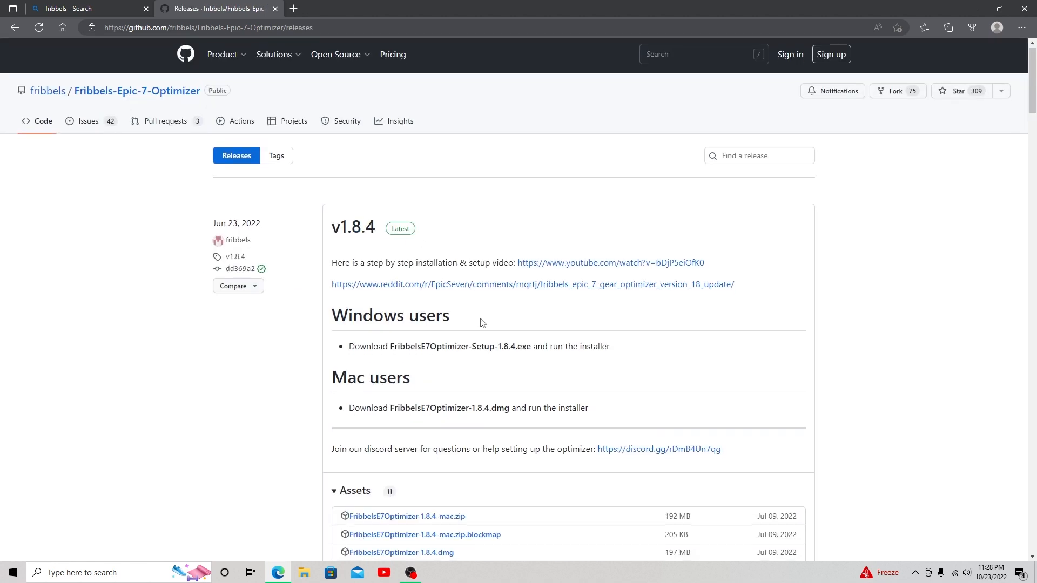
{"action": "scroll", "scroll_direction": "down", "scroll_amount": 3}
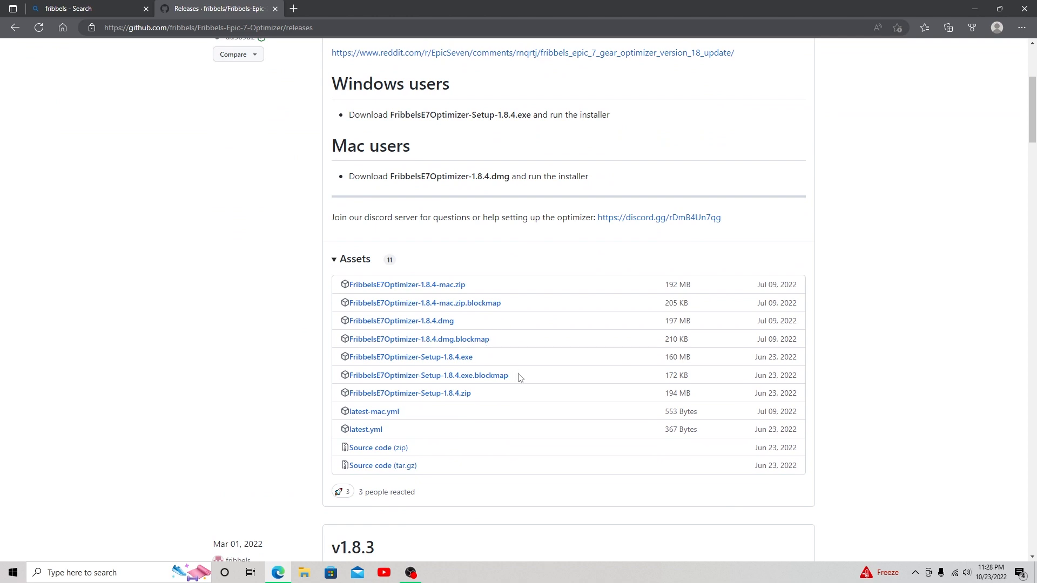
{"action": "mouse_move", "coordinate": [526, 369]}
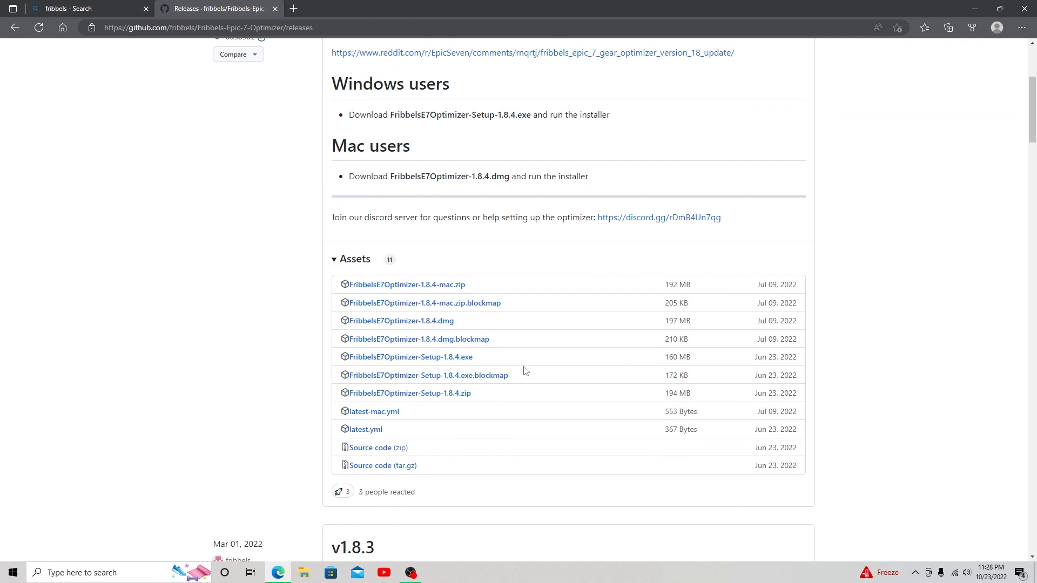
{"action": "mouse_move", "coordinate": [367, 368]}
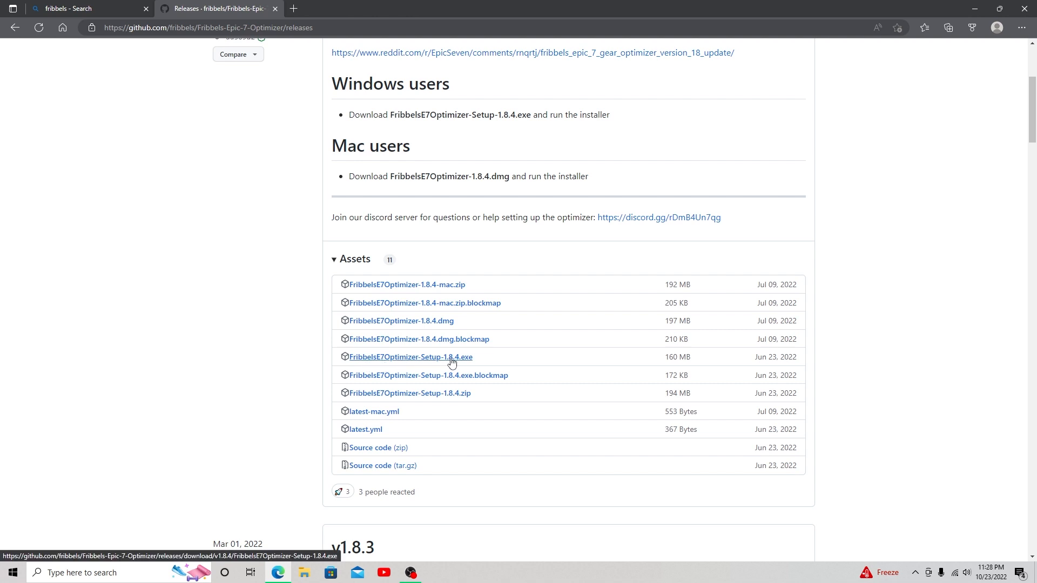
{"action": "mouse_move", "coordinate": [464, 361]}
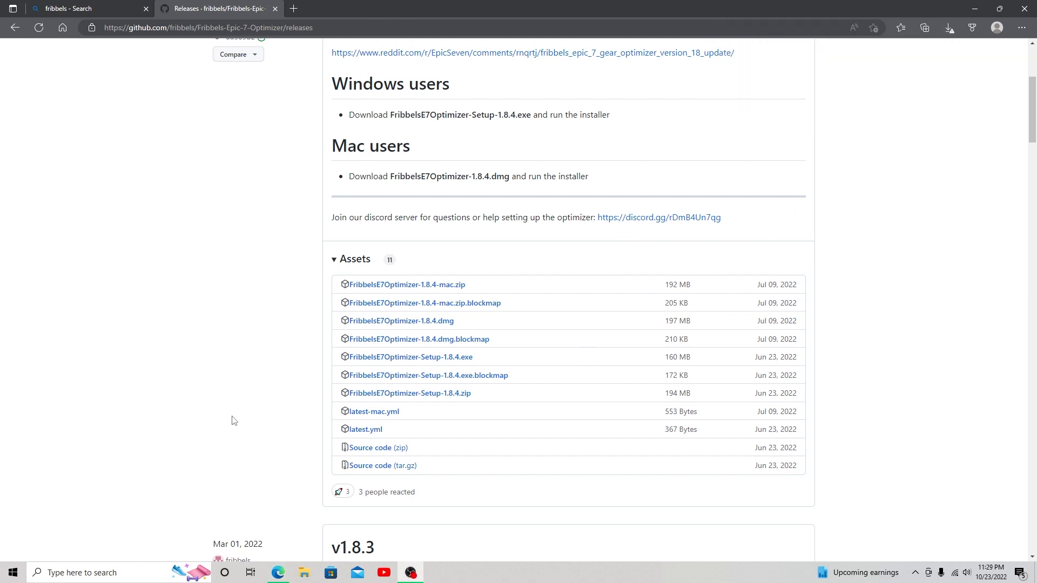
- Choose Keep for the flagged FribbelsE7Optimizer-Setup-1.8.4.exe download
{"action": "left_click", "coordinate": [948, 29]}
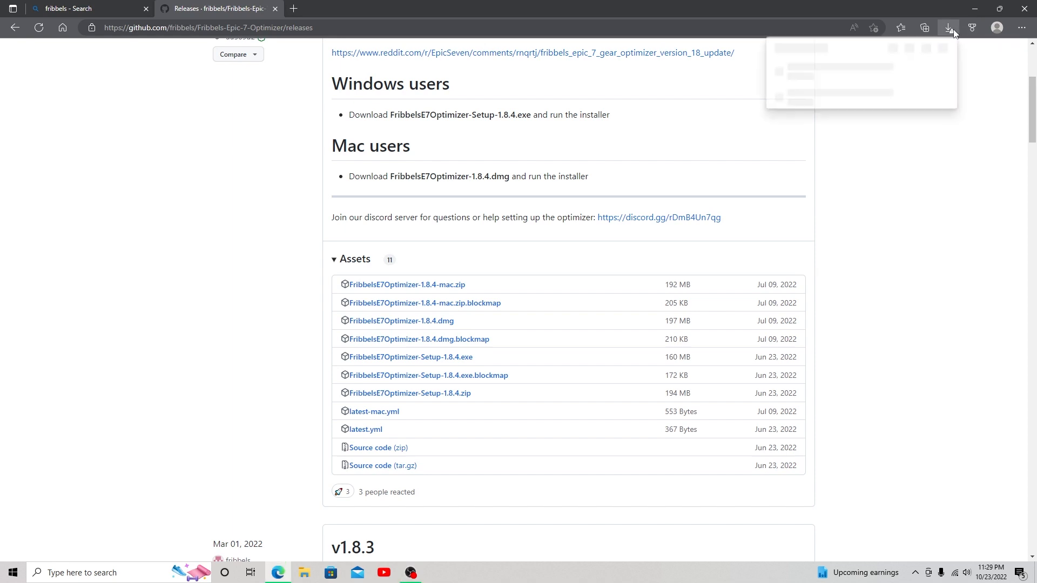
{"action": "left_click", "coordinate": [948, 28]}
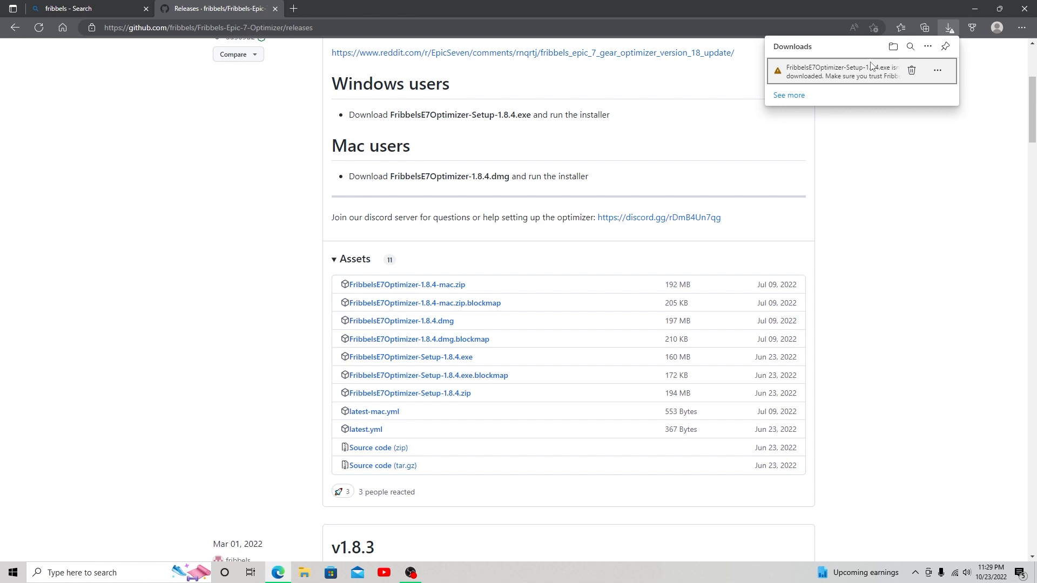
{"action": "mouse_move", "coordinate": [960, 52]}
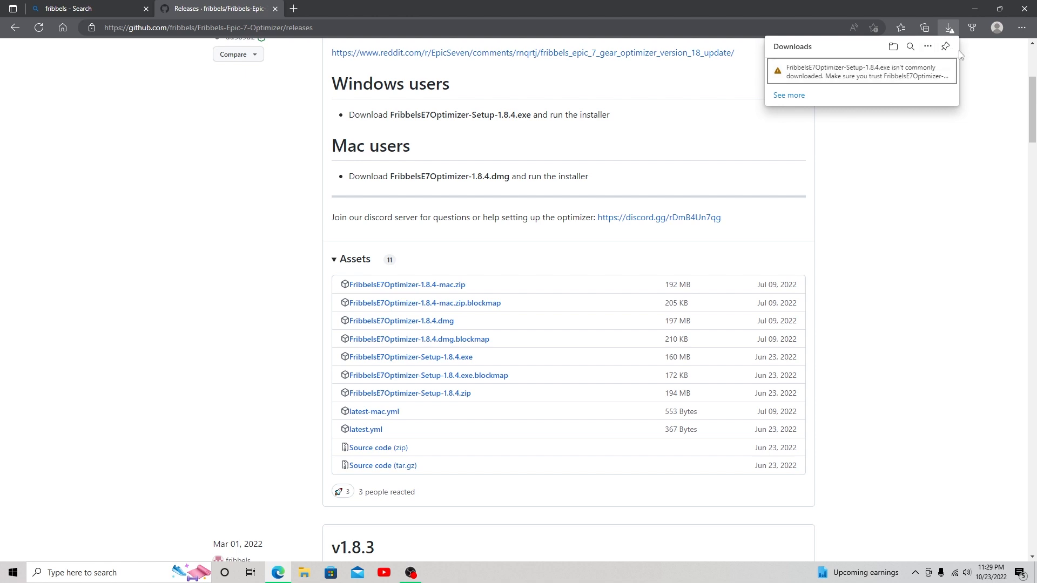
{"action": "left_click", "coordinate": [937, 70]}
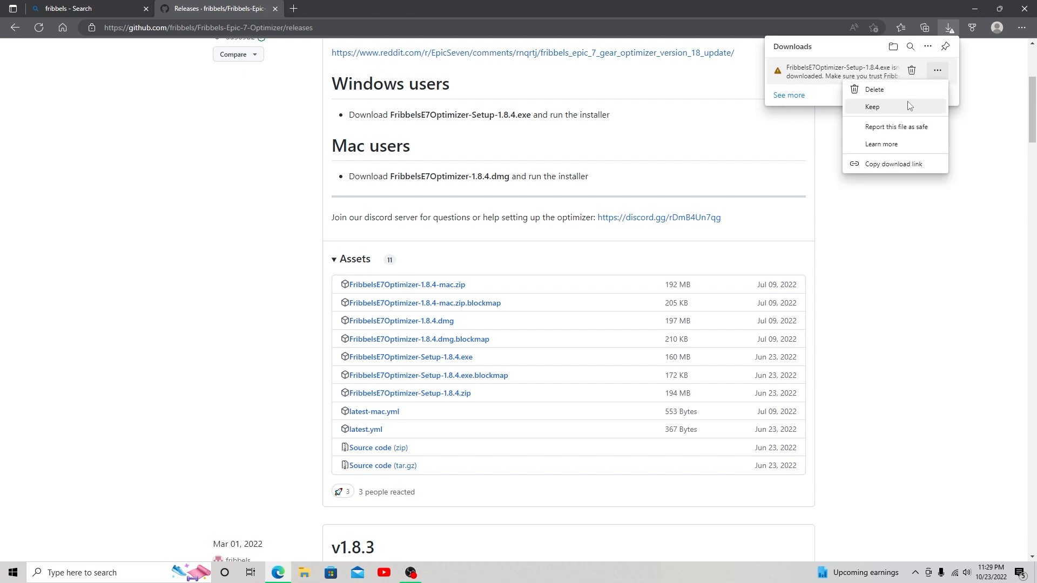
{"action": "left_click", "coordinate": [874, 89]}
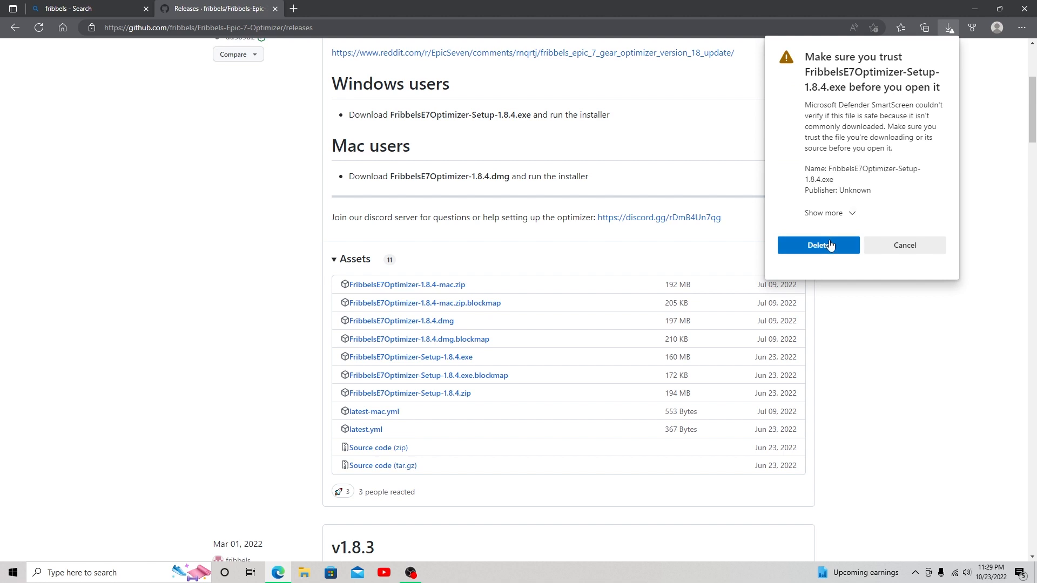
- Confirm Keep anyway through the SmartScreen trust warning
{"action": "left_click", "coordinate": [831, 213]}
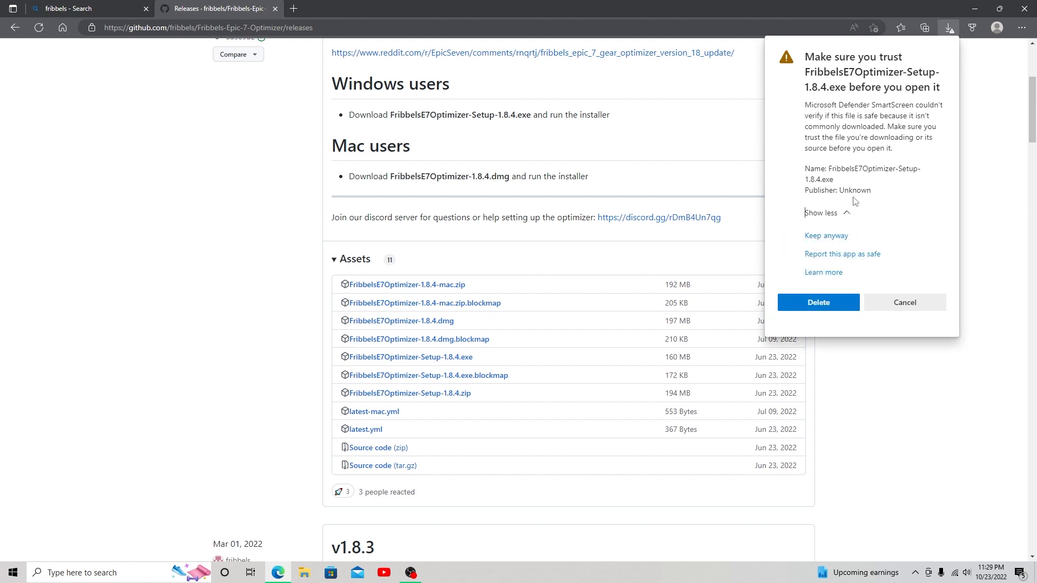
{"action": "mouse_move", "coordinate": [848, 213]}
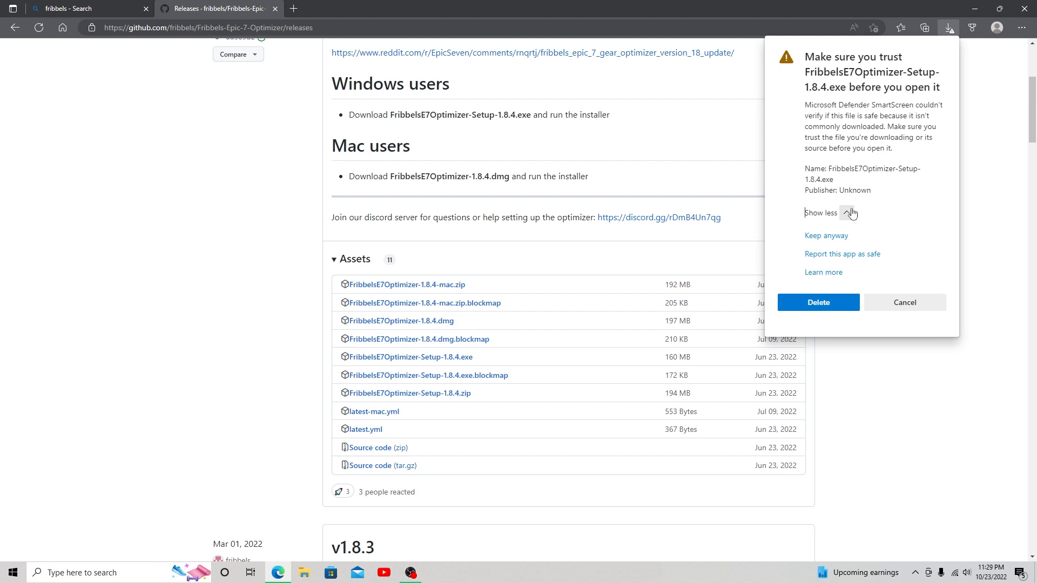
{"action": "left_click", "coordinate": [850, 213]}
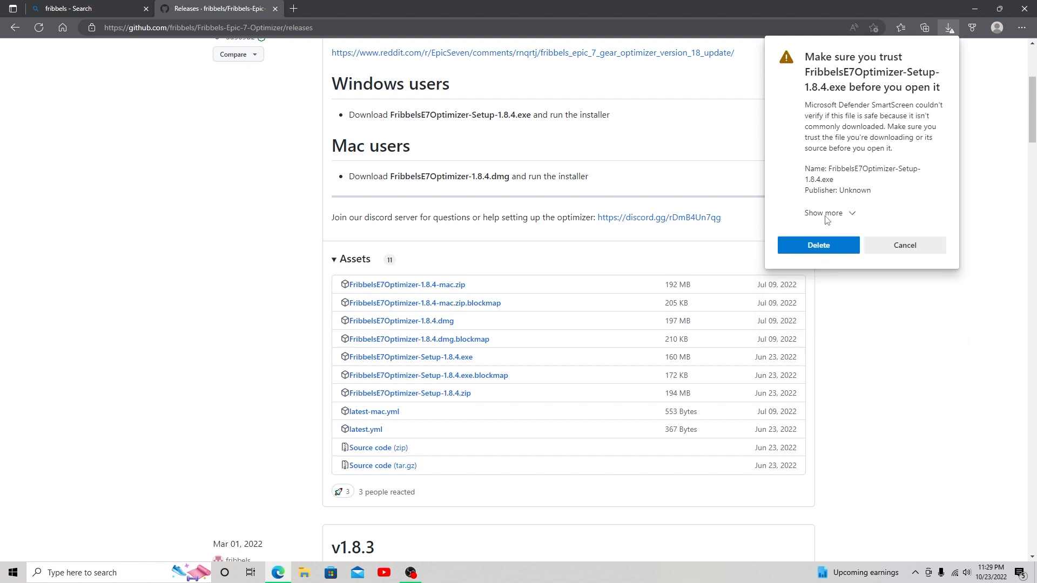
{"action": "left_click", "coordinate": [823, 213]}
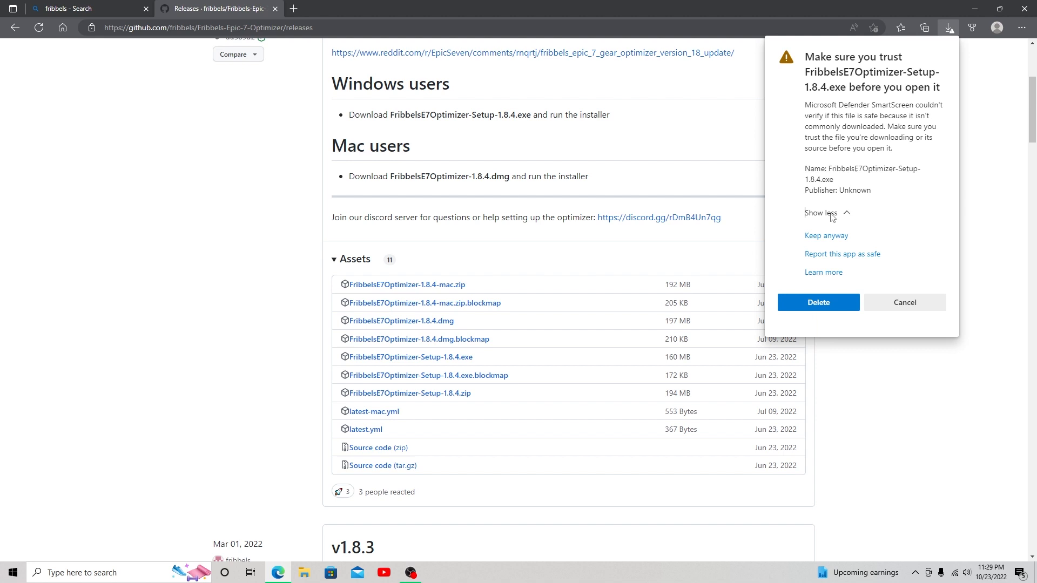
{"action": "left_click", "coordinate": [826, 235]}
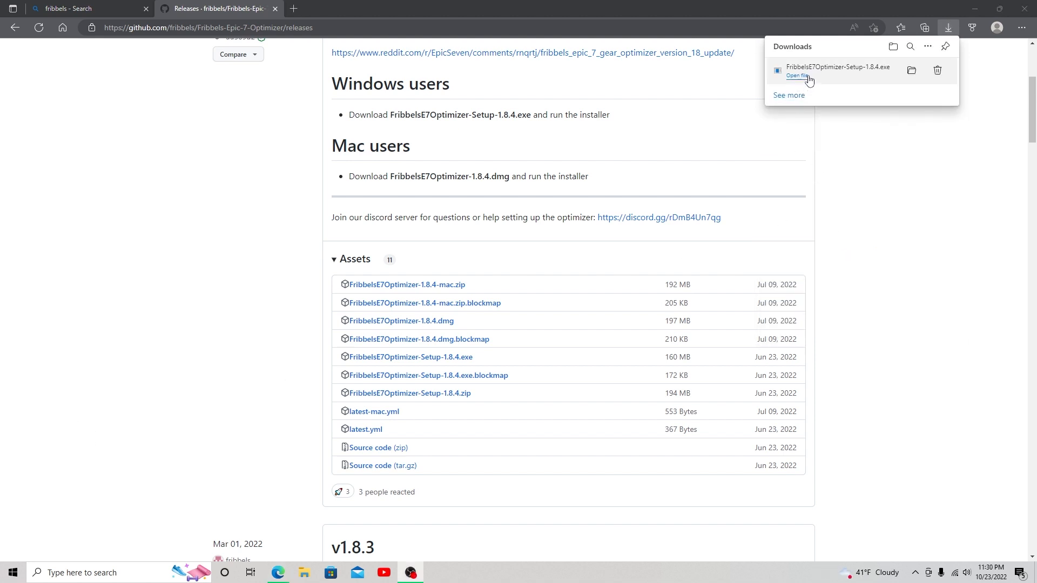
- Launch the optimizer installer and run it anyway past the Windows protection warning
{"action": "left_click", "coordinate": [797, 76]}
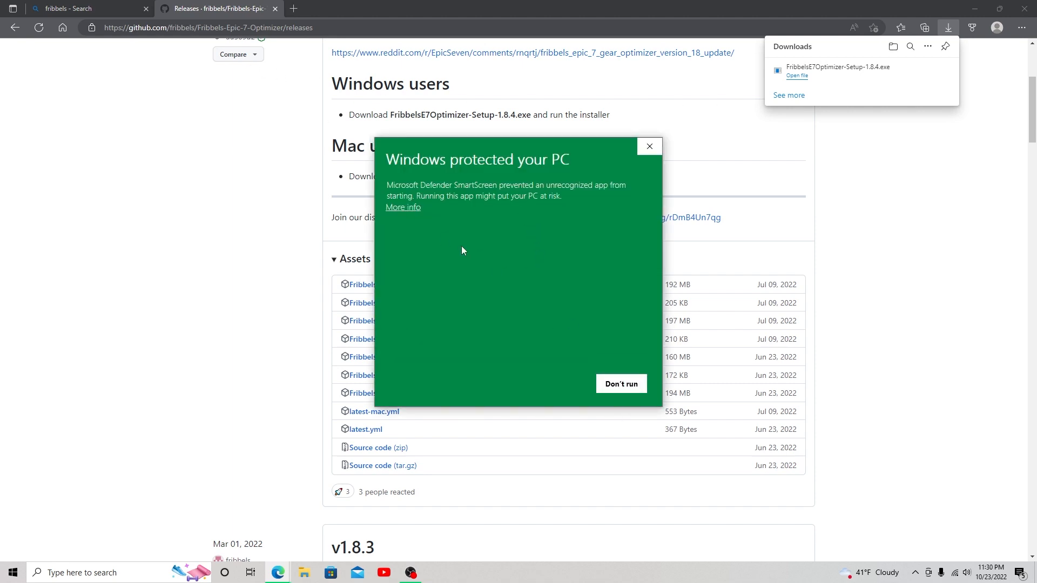
{"action": "mouse_move", "coordinate": [416, 214]}
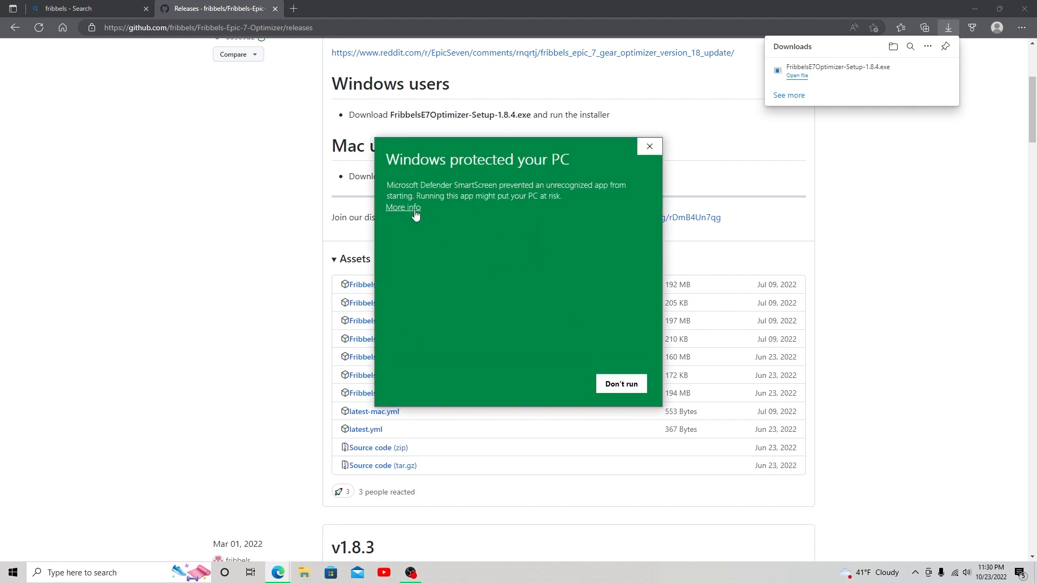
{"action": "left_click", "coordinate": [402, 208]}
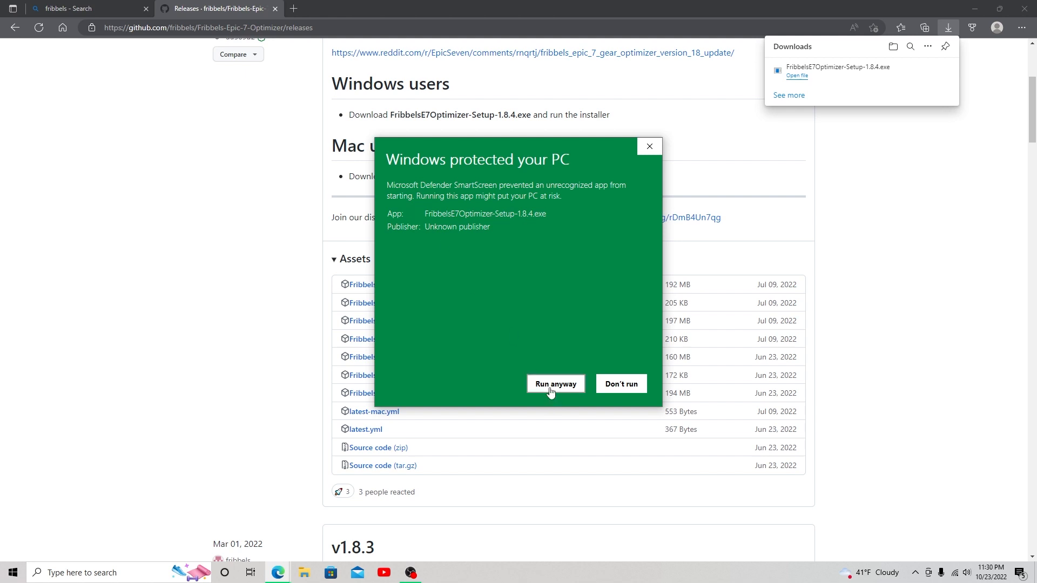
{"action": "left_click", "coordinate": [555, 384]}
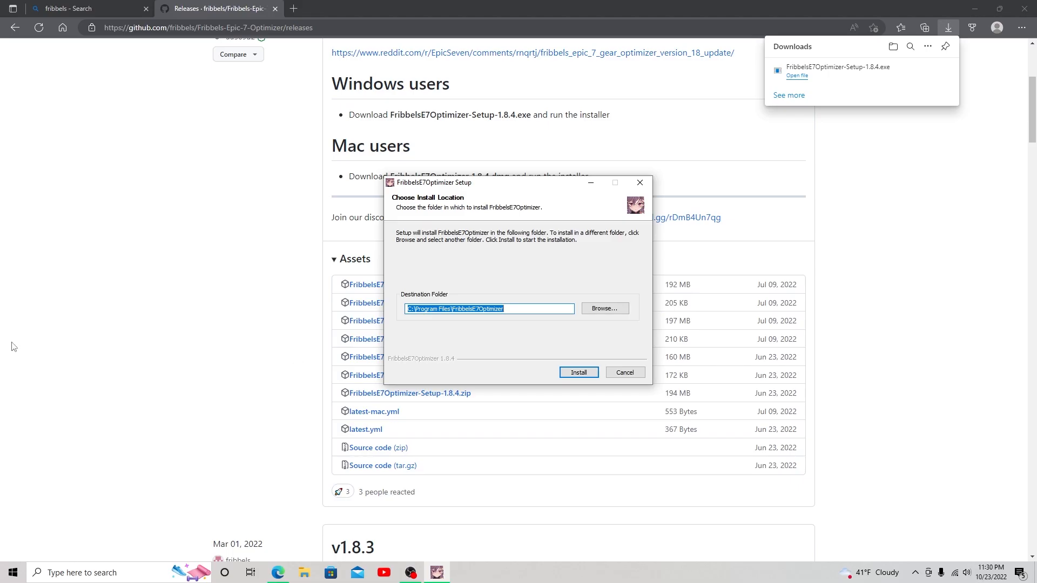
{"action": "mouse_move", "coordinate": [438, 201]}
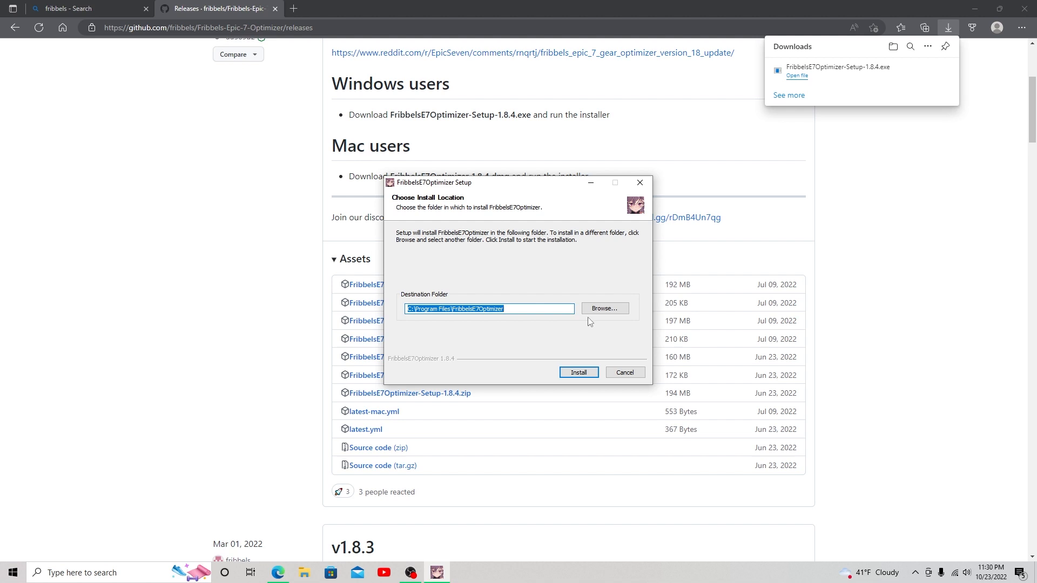
- Install the optimizer to the default folder and finish setup with Run checked
{"action": "left_click", "coordinate": [577, 372]}
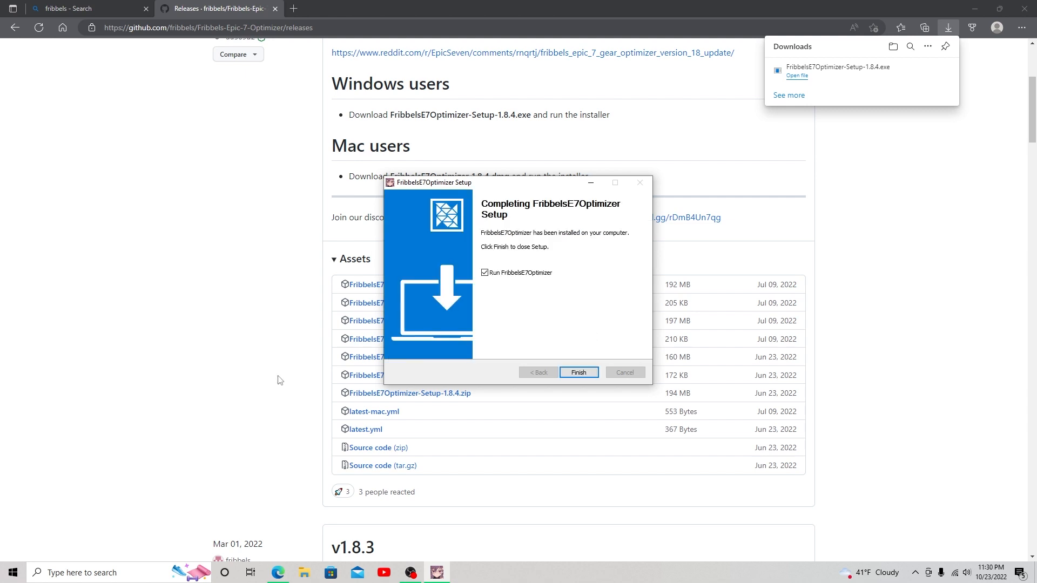
{"action": "mouse_move", "coordinate": [564, 403]}
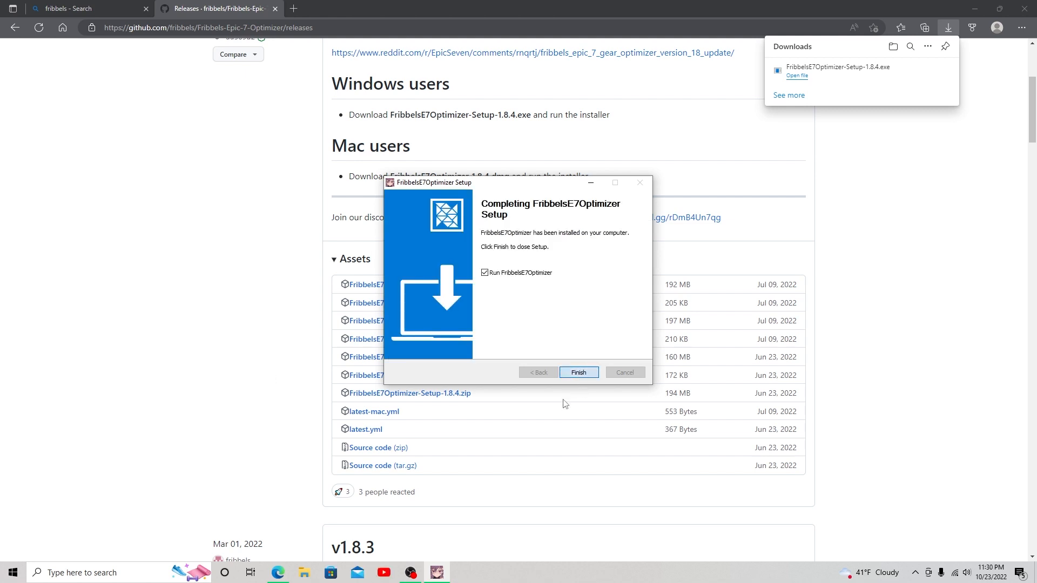
{"action": "left_click", "coordinate": [578, 372]}
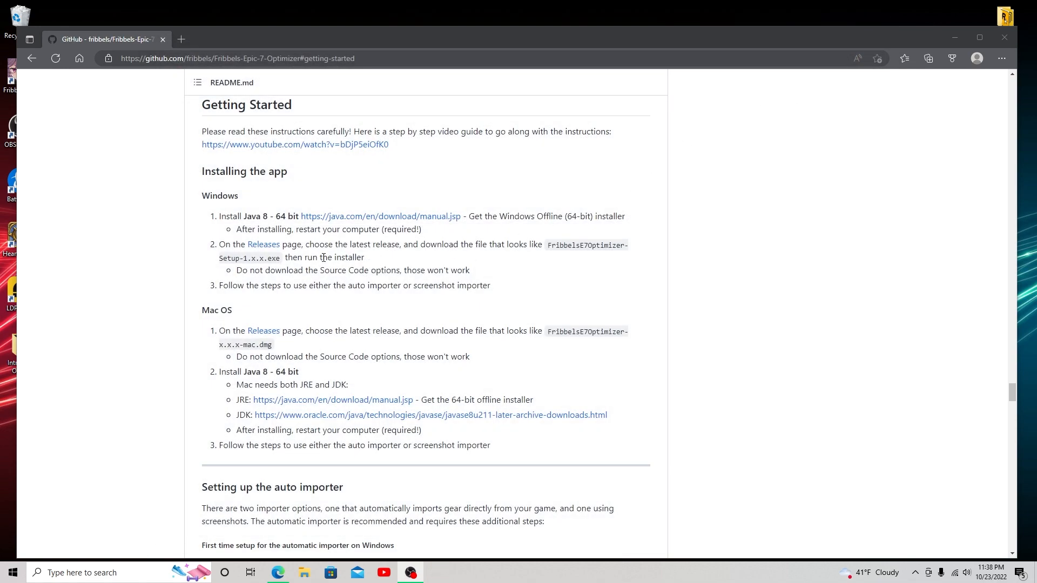
- Download Python 3.9.2 via the README's auto importer direct download link
{"action": "scroll", "scroll_direction": "down", "scroll_amount": 3}
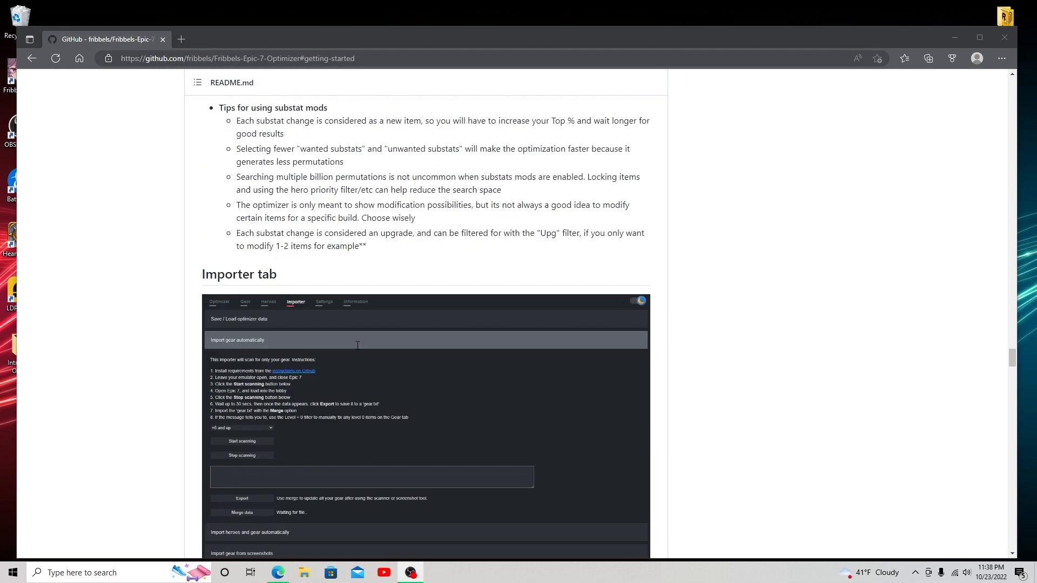
{"action": "scroll", "scroll_direction": "down", "scroll_amount": 3}
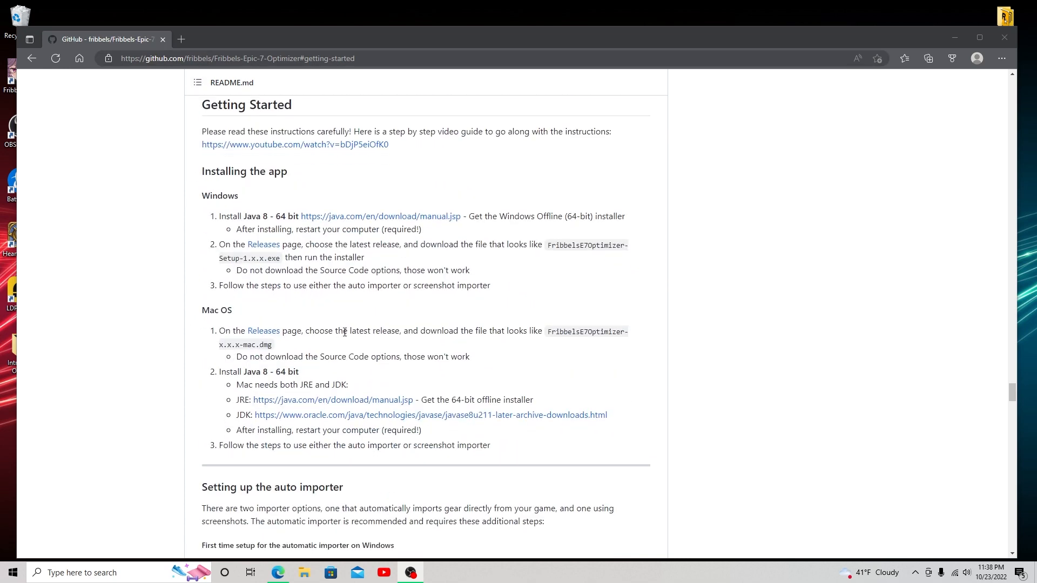
{"action": "scroll", "scroll_direction": "down", "scroll_amount": 3}
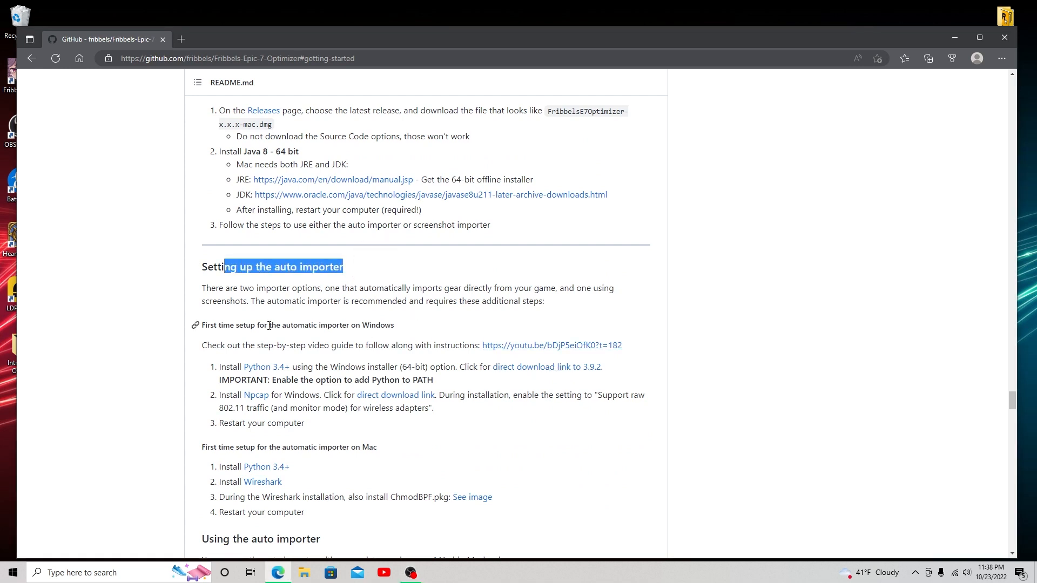
{"action": "left_click", "coordinate": [254, 380]}
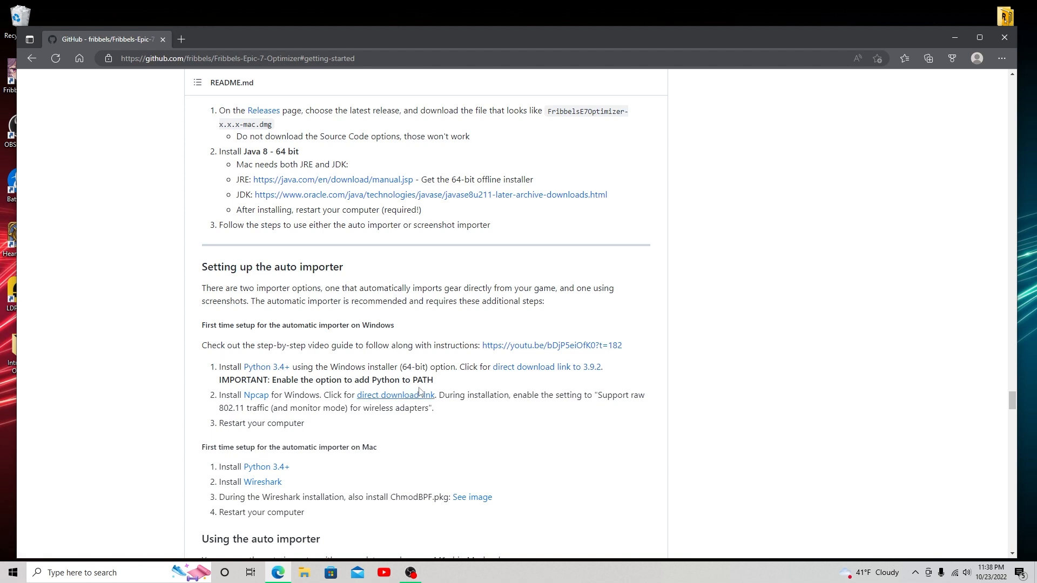
{"action": "mouse_move", "coordinate": [550, 370]}
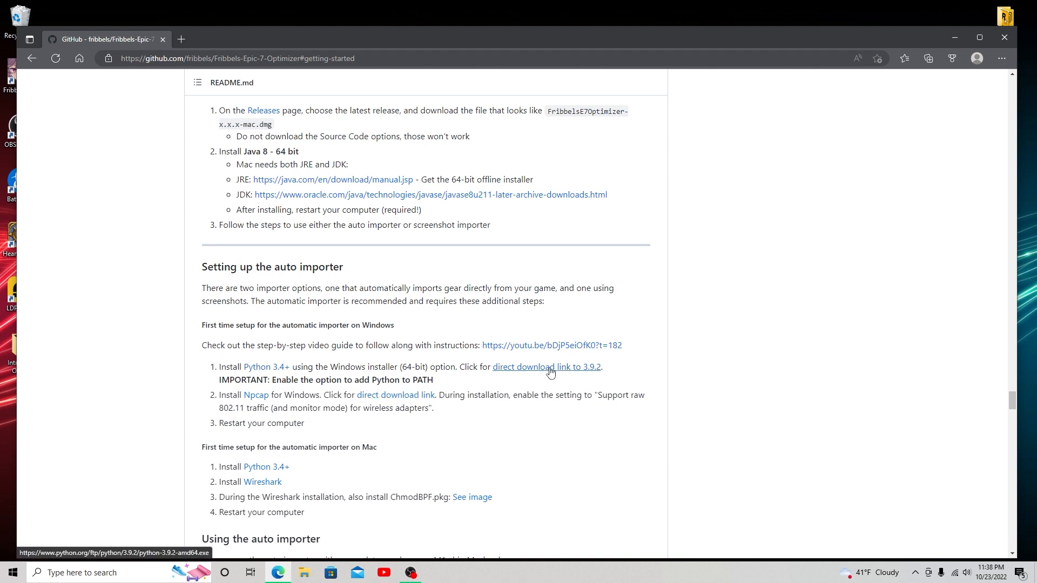
{"action": "left_click", "coordinate": [546, 368]}
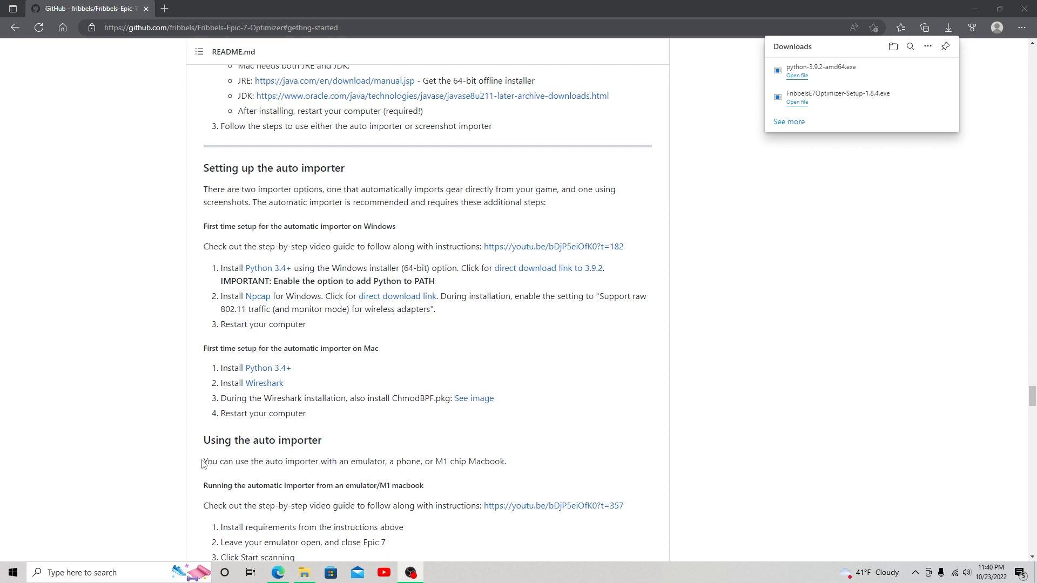
- Install Python 3.9.2 with 'Add Python 3.9 to PATH' enabled and close the installer
{"action": "left_click", "coordinate": [797, 76]}
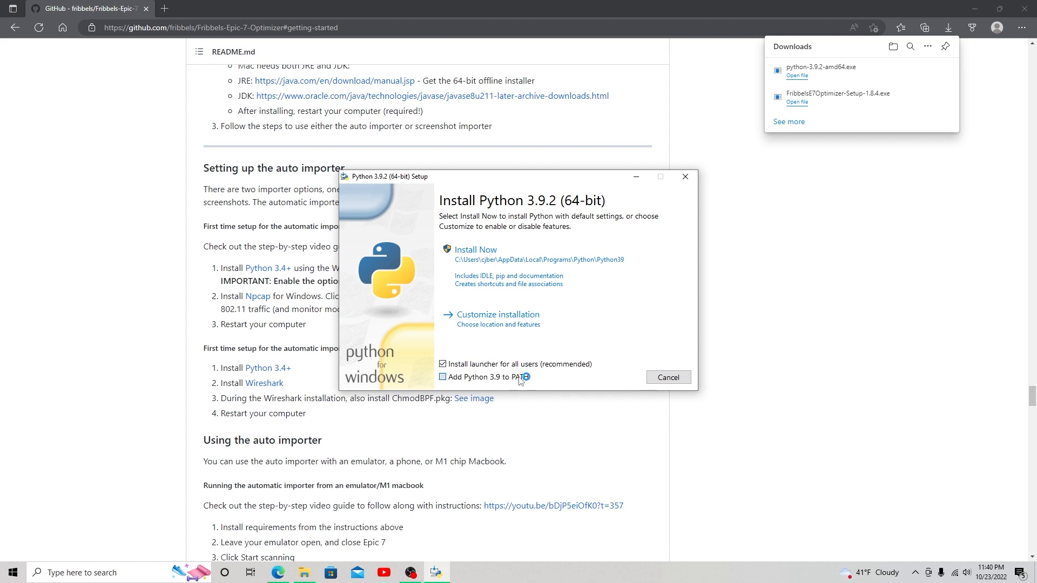
{"action": "left_click", "coordinate": [475, 249]}
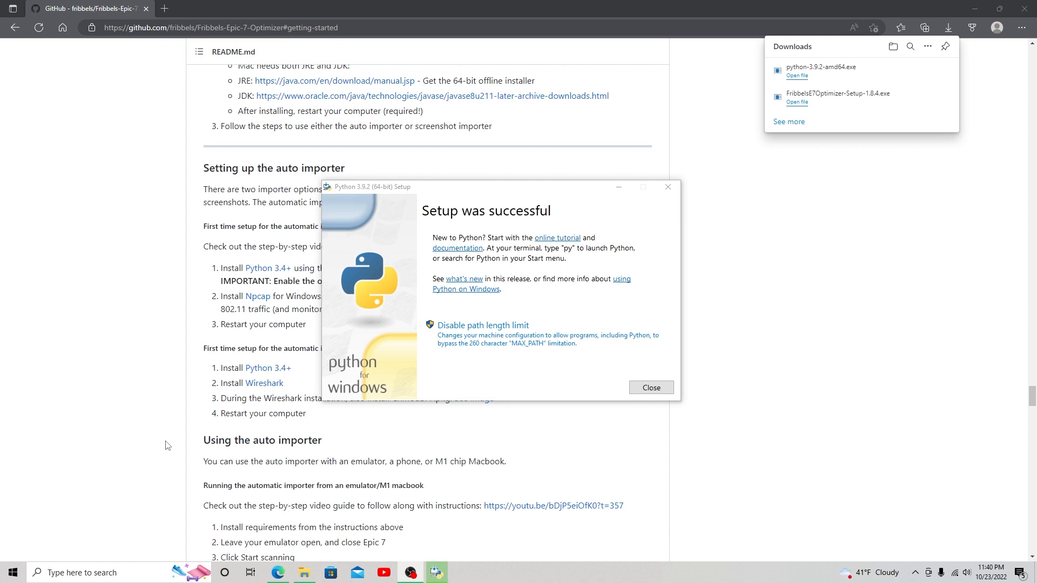
{"action": "mouse_move", "coordinate": [505, 330]}
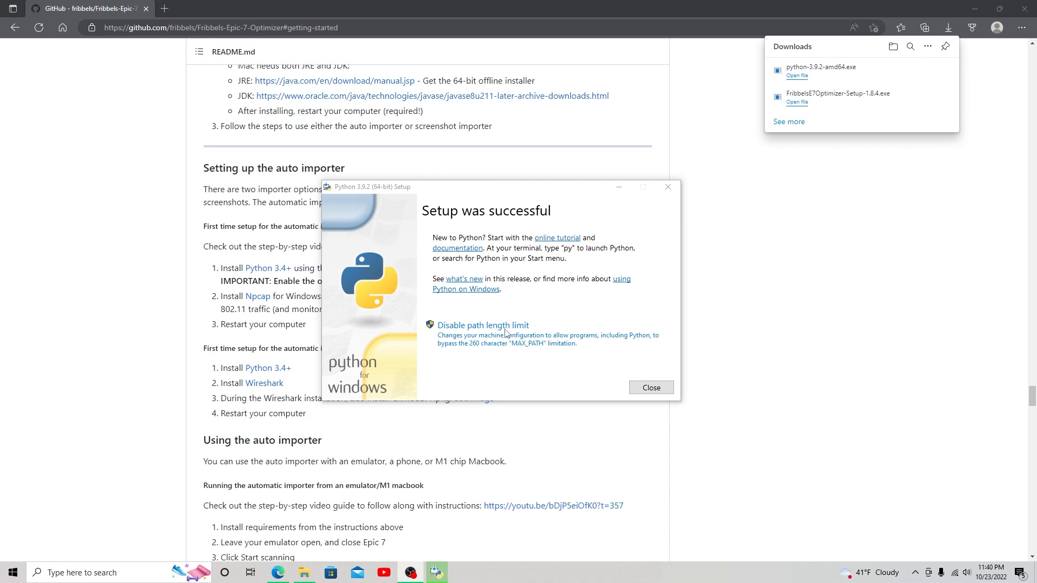
{"action": "left_click", "coordinate": [651, 387]}
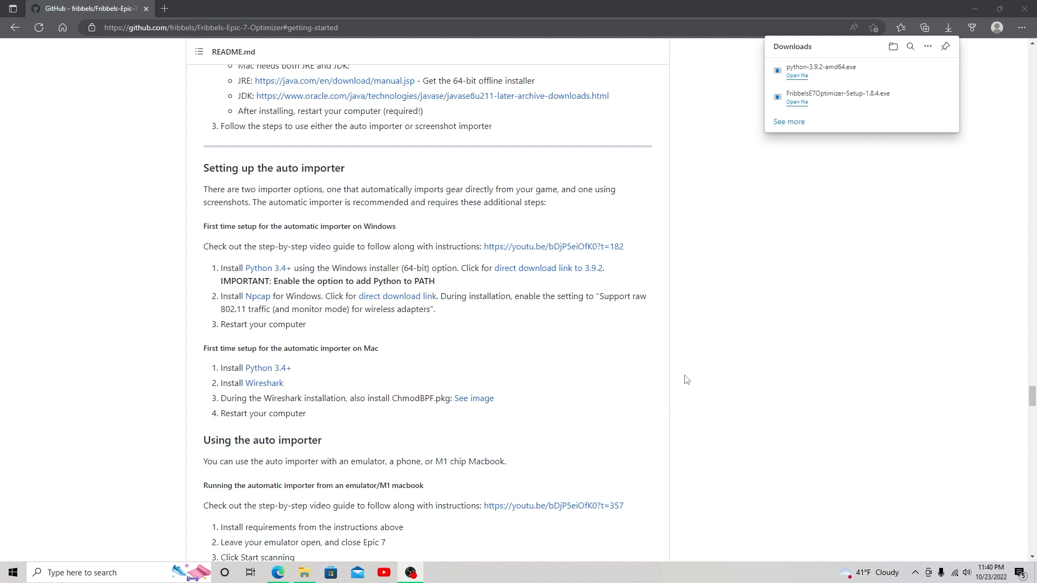
{"action": "mouse_move", "coordinate": [257, 303]}
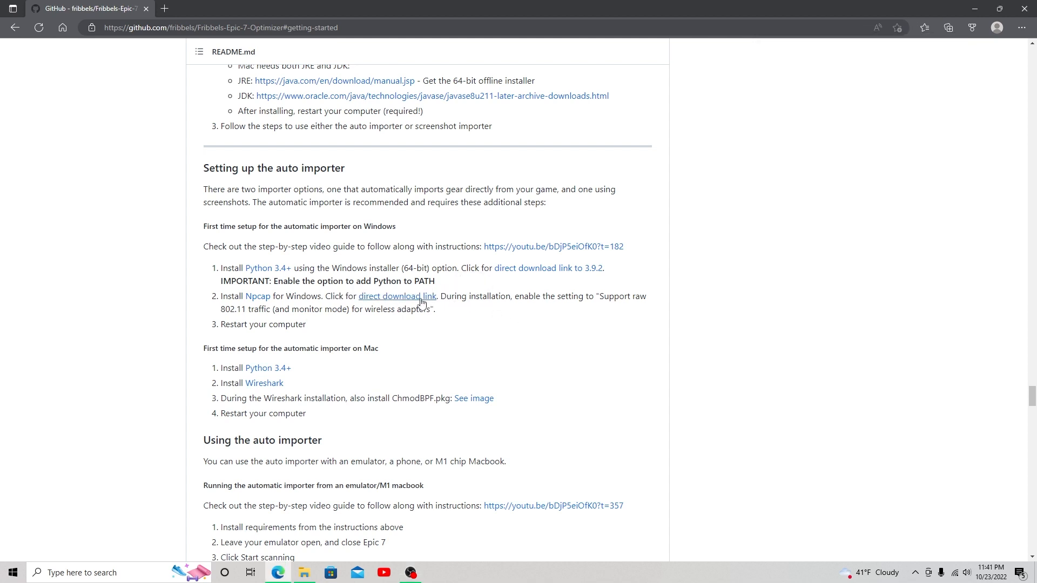
{"action": "mouse_move", "coordinate": [432, 308]}
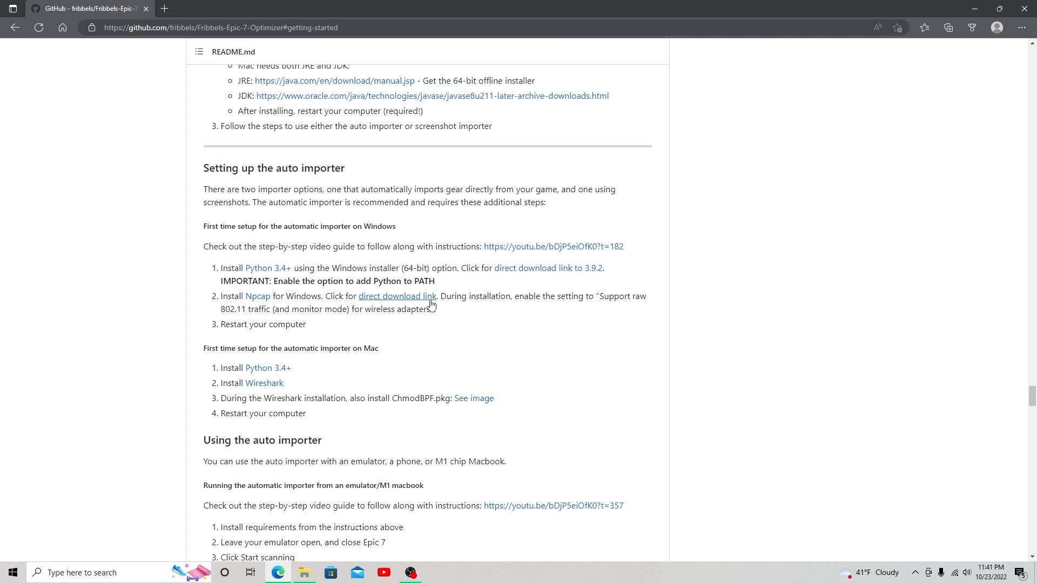
- Run the downloaded Npcap installer with raw 802.11 traffic and monitor mode support enabled
{"action": "left_click", "coordinate": [949, 27]}
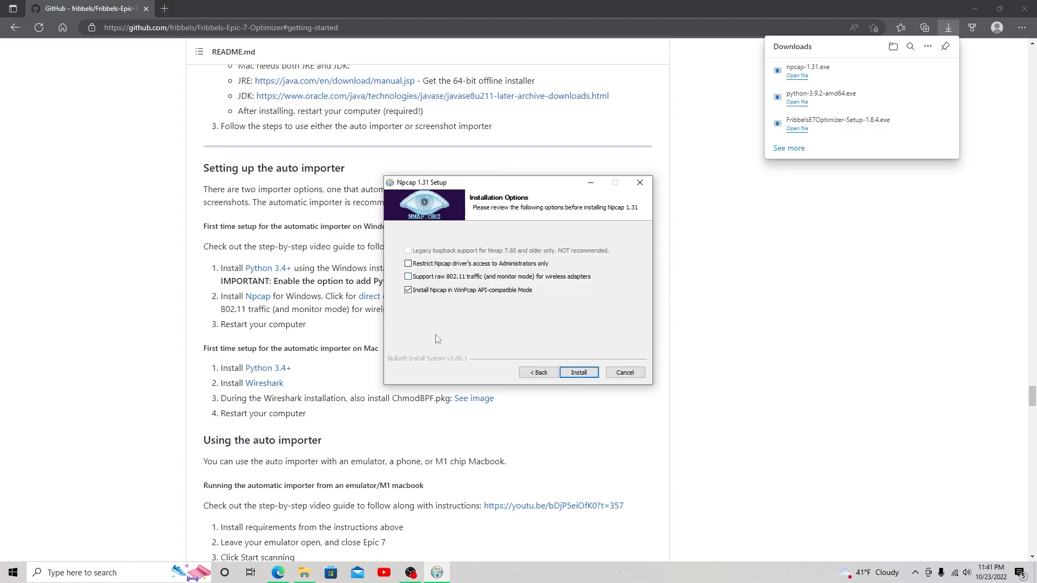
{"action": "mouse_move", "coordinate": [434, 276]}
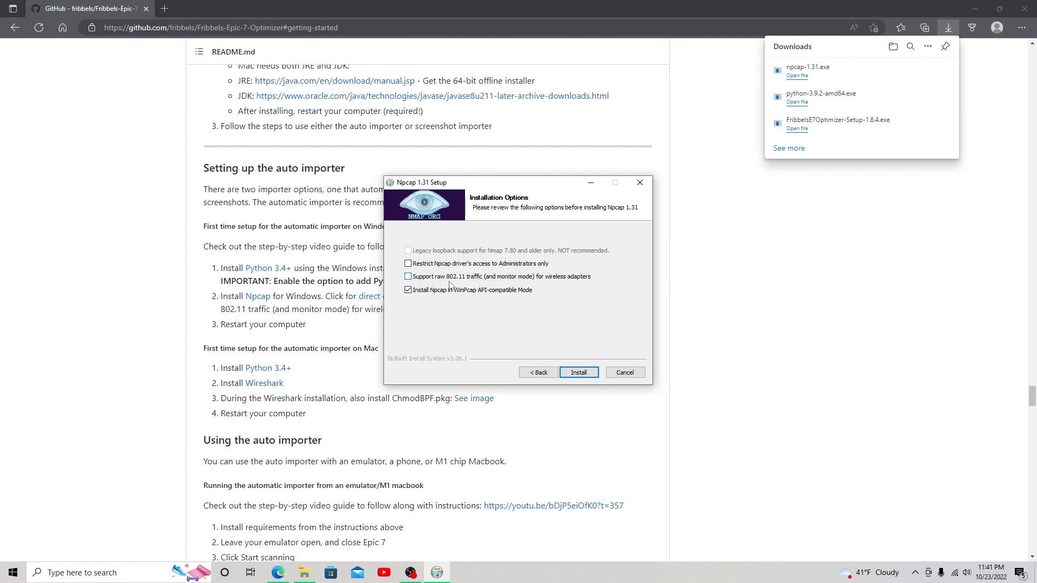
{"action": "mouse_move", "coordinate": [540, 288]}
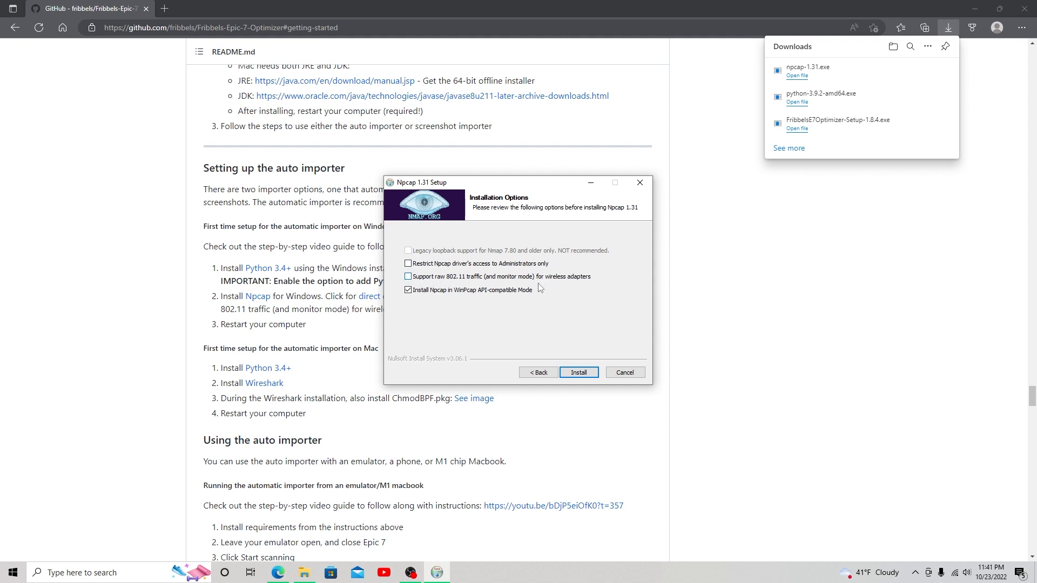
{"action": "left_click", "coordinate": [408, 276]}
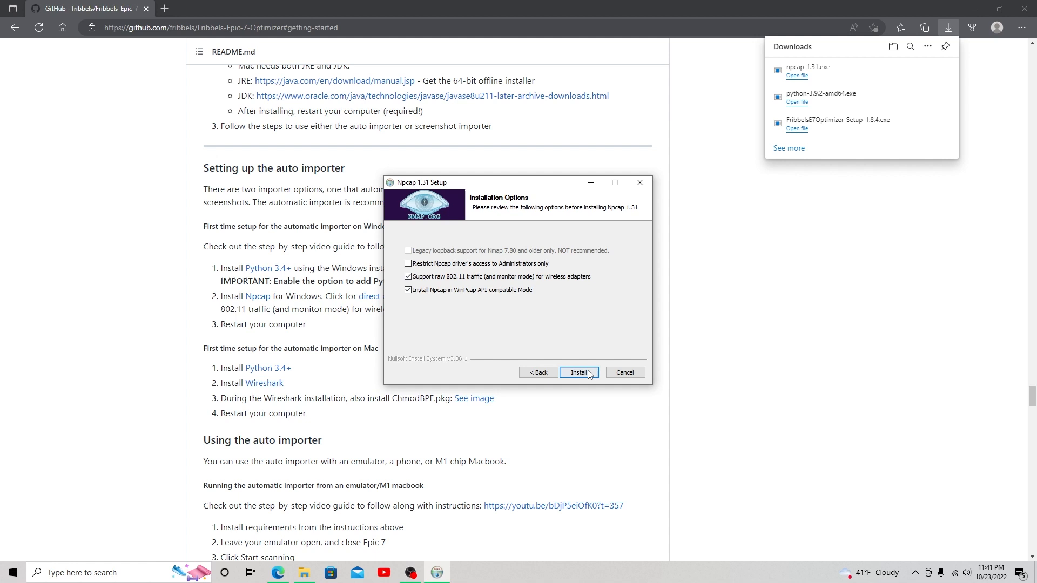
{"action": "left_click", "coordinate": [579, 371]}
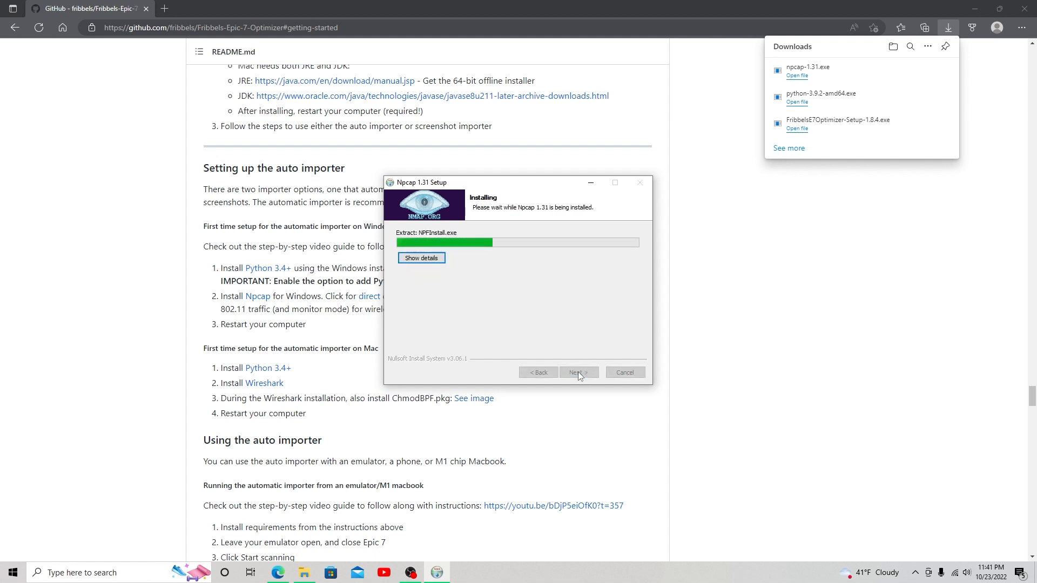
{"action": "mouse_move", "coordinate": [683, 235]}
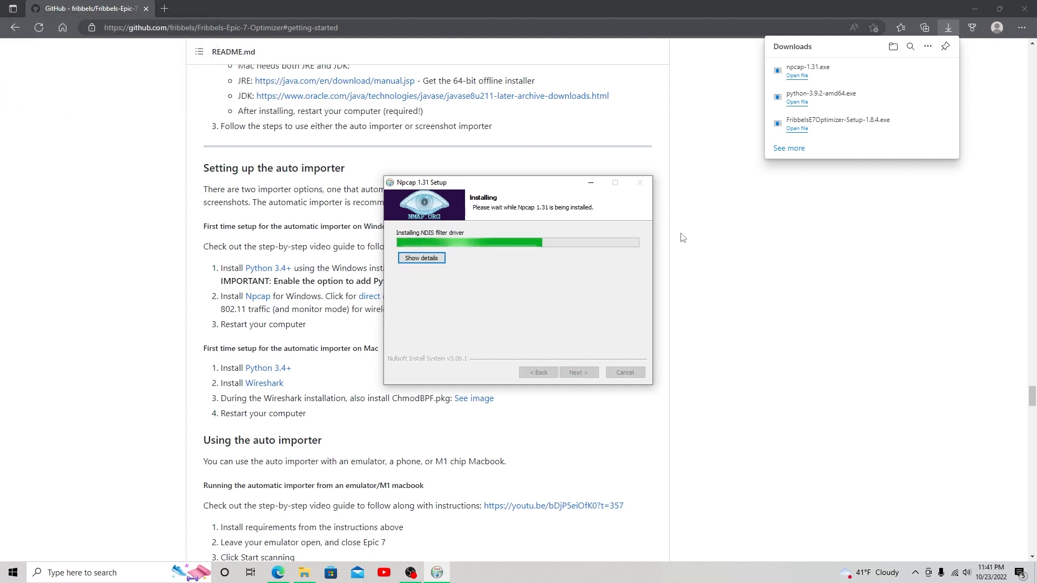
{"action": "mouse_move", "coordinate": [520, 282]}
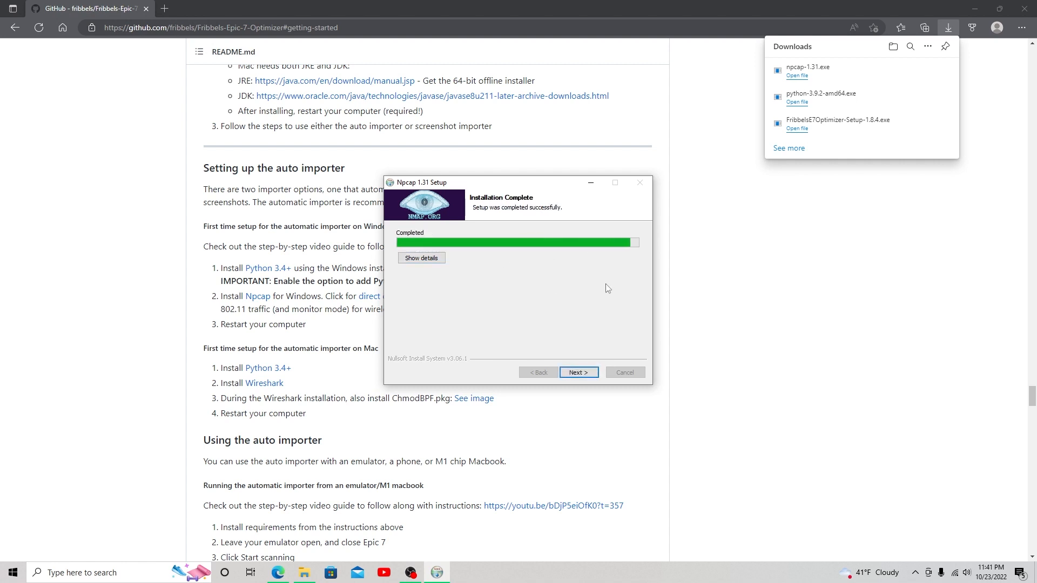
- Complete and close the Npcap 1.31 Setup wizard
{"action": "left_click", "coordinate": [579, 372]}
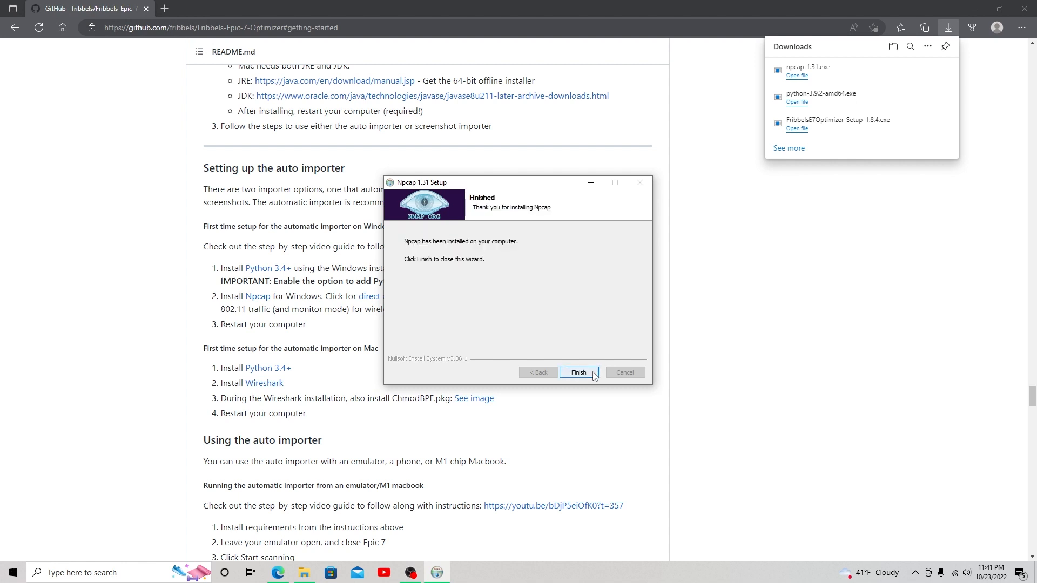
{"action": "left_click", "coordinate": [578, 372]}
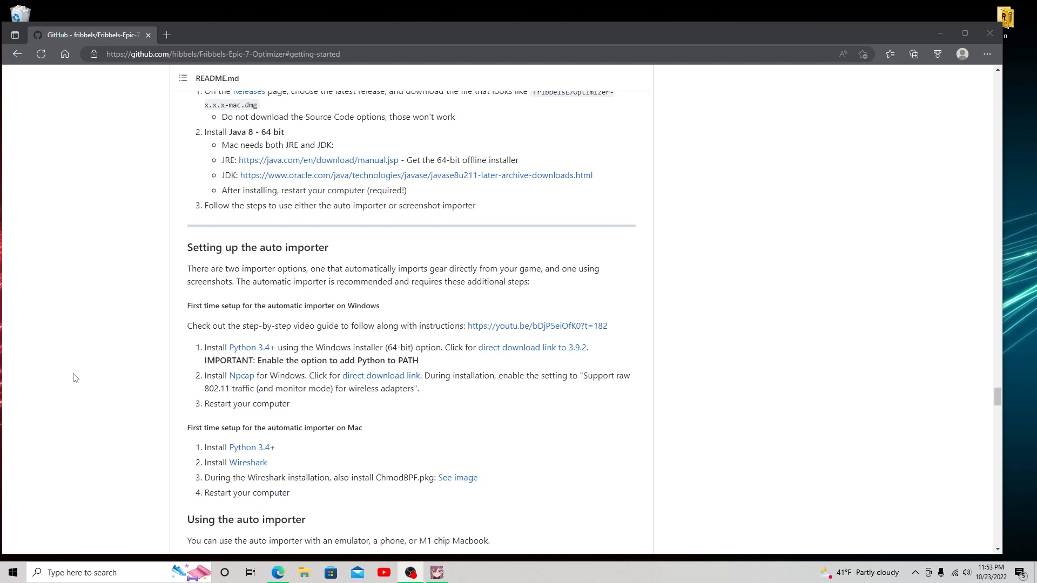
{"action": "mouse_move", "coordinate": [728, 164]}
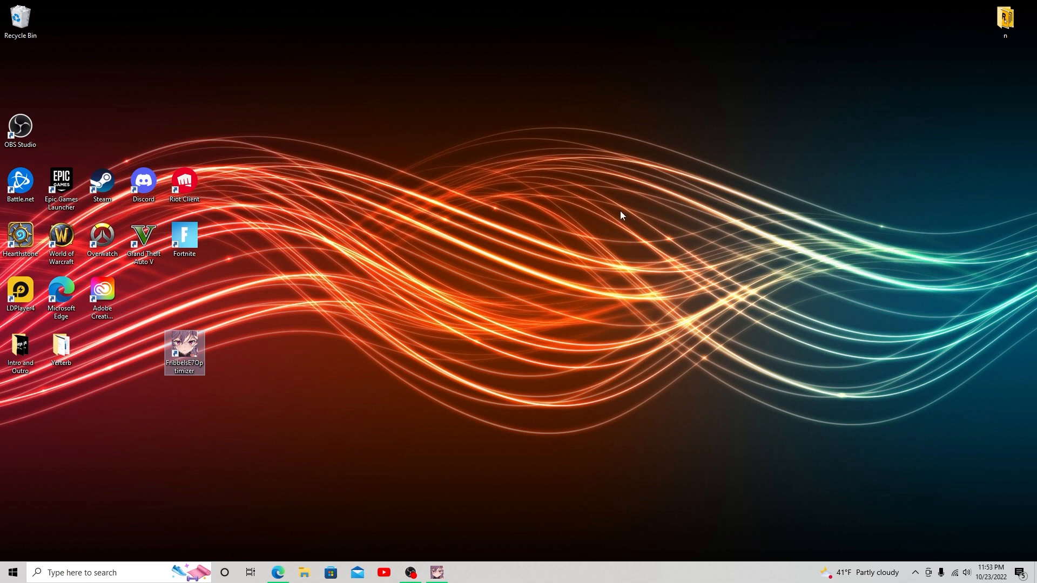
{"action": "mouse_move", "coordinate": [655, 216]}
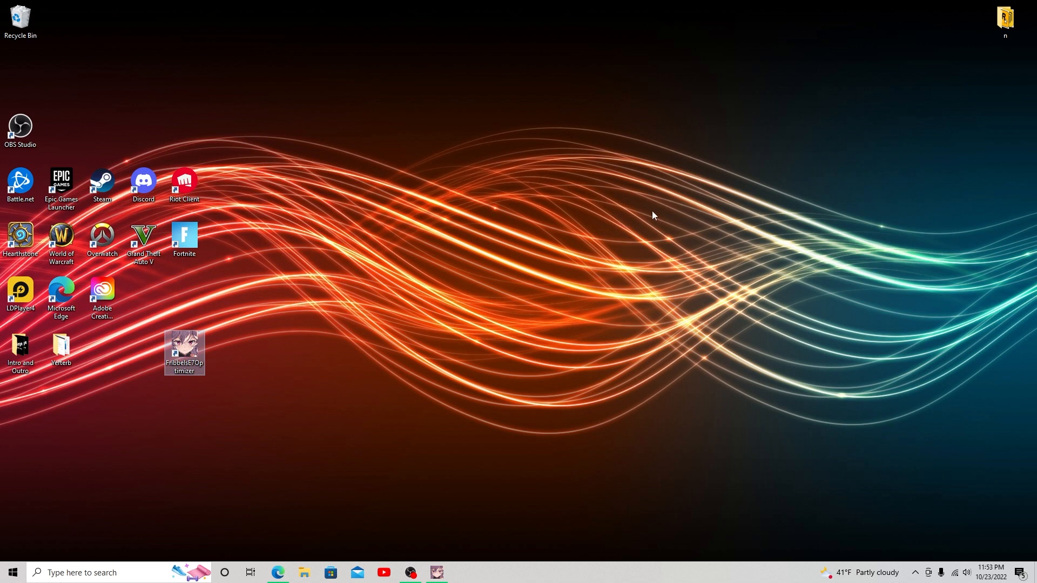
- Launch Fribbels E7 Optimizer from its desktop shortcut
{"action": "double_click", "coordinate": [184, 348]}
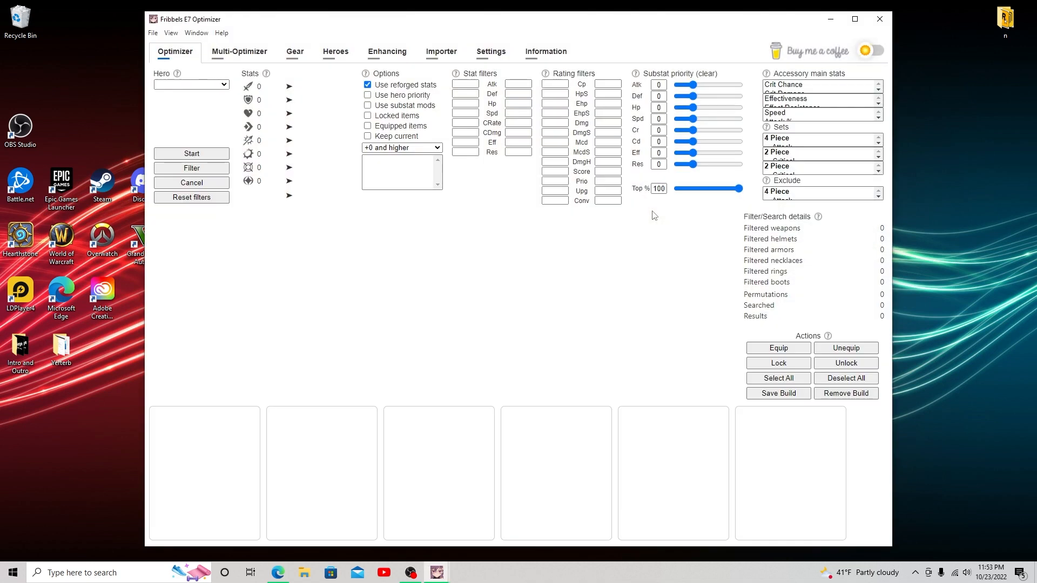